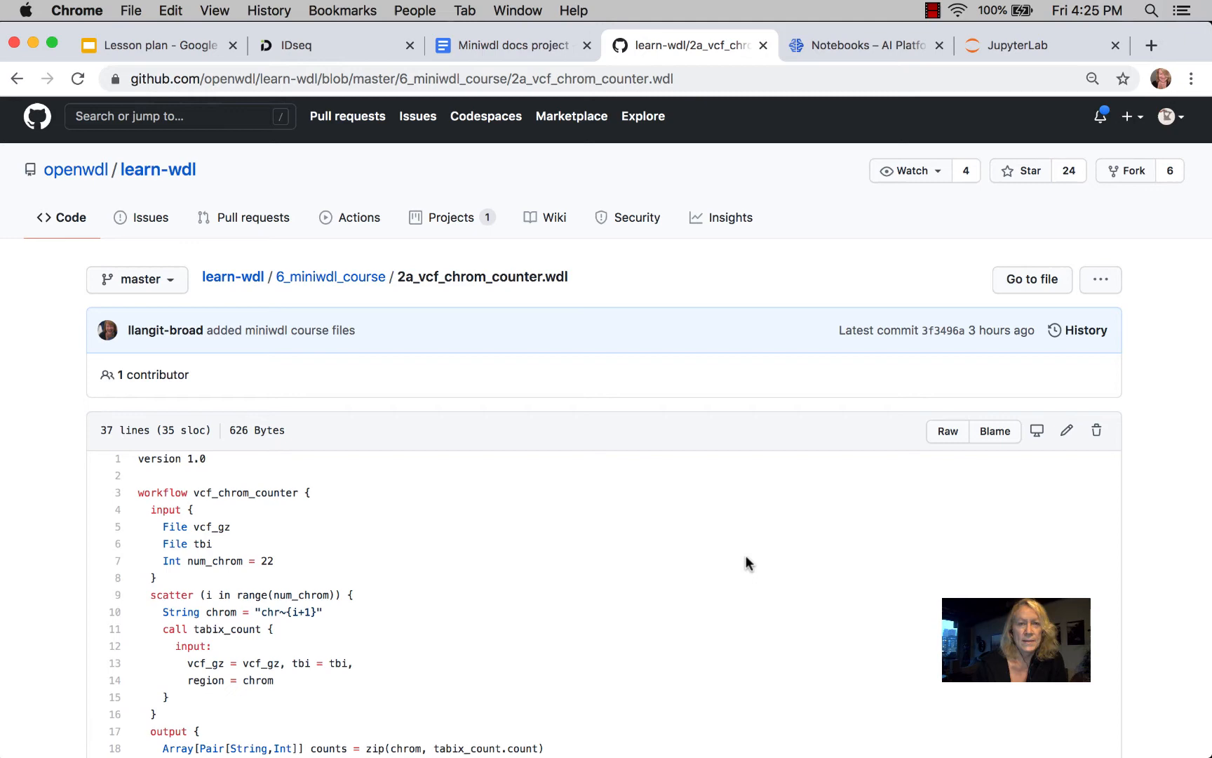
# Review the miniwdl check output in the terminal, then show the vcf_chrom_counter.wdl source
pyautogui.scroll(-3)
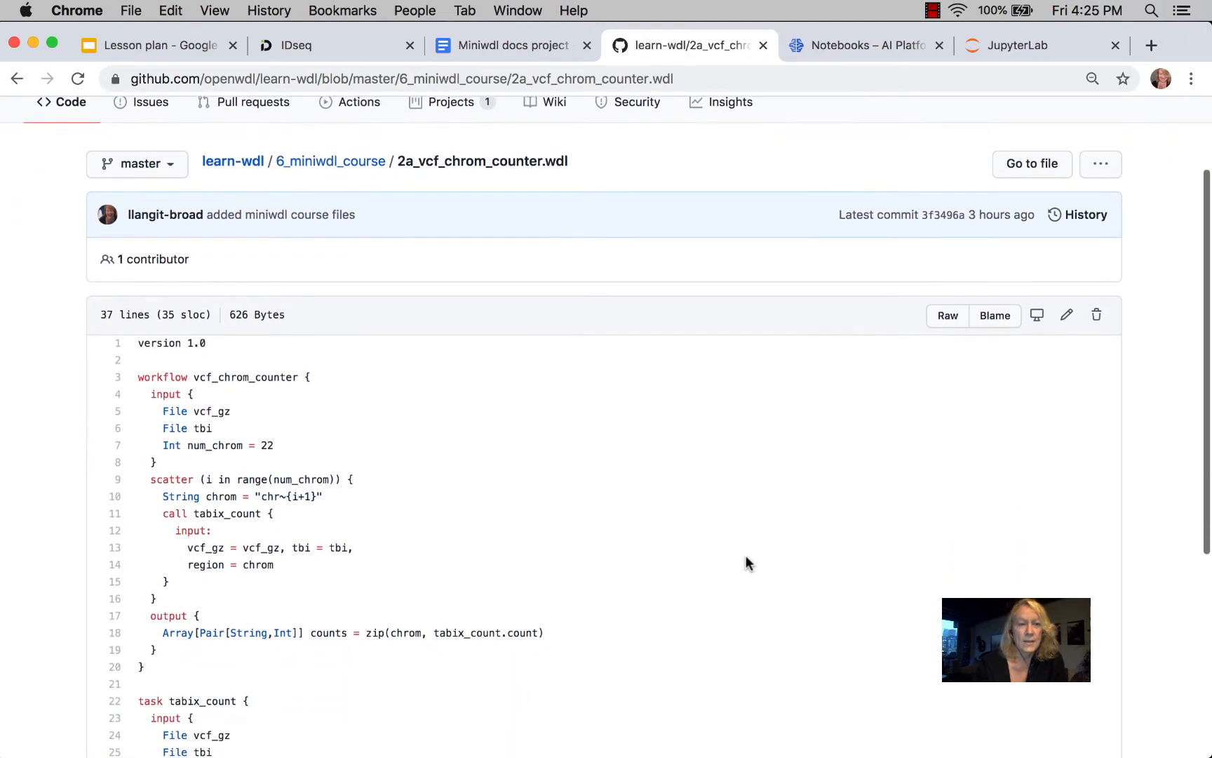
pyautogui.scroll(-3)
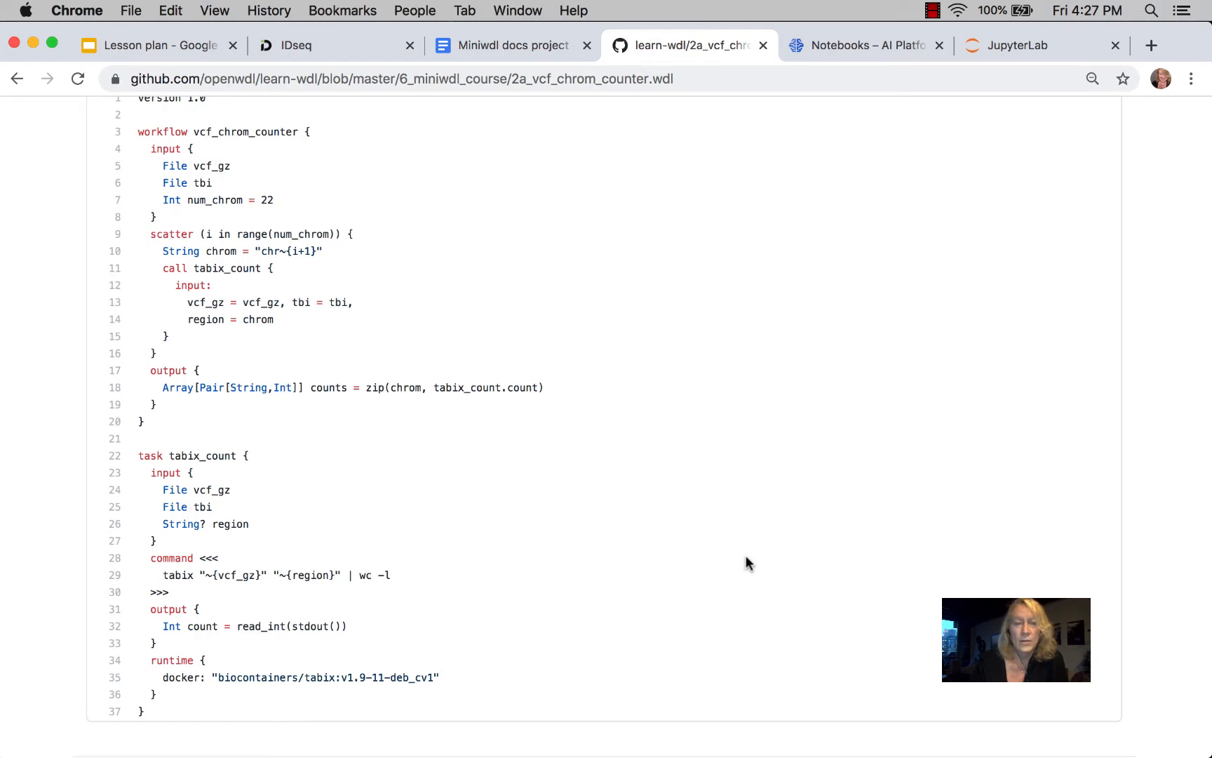
pyautogui.moveTo(887, 329)
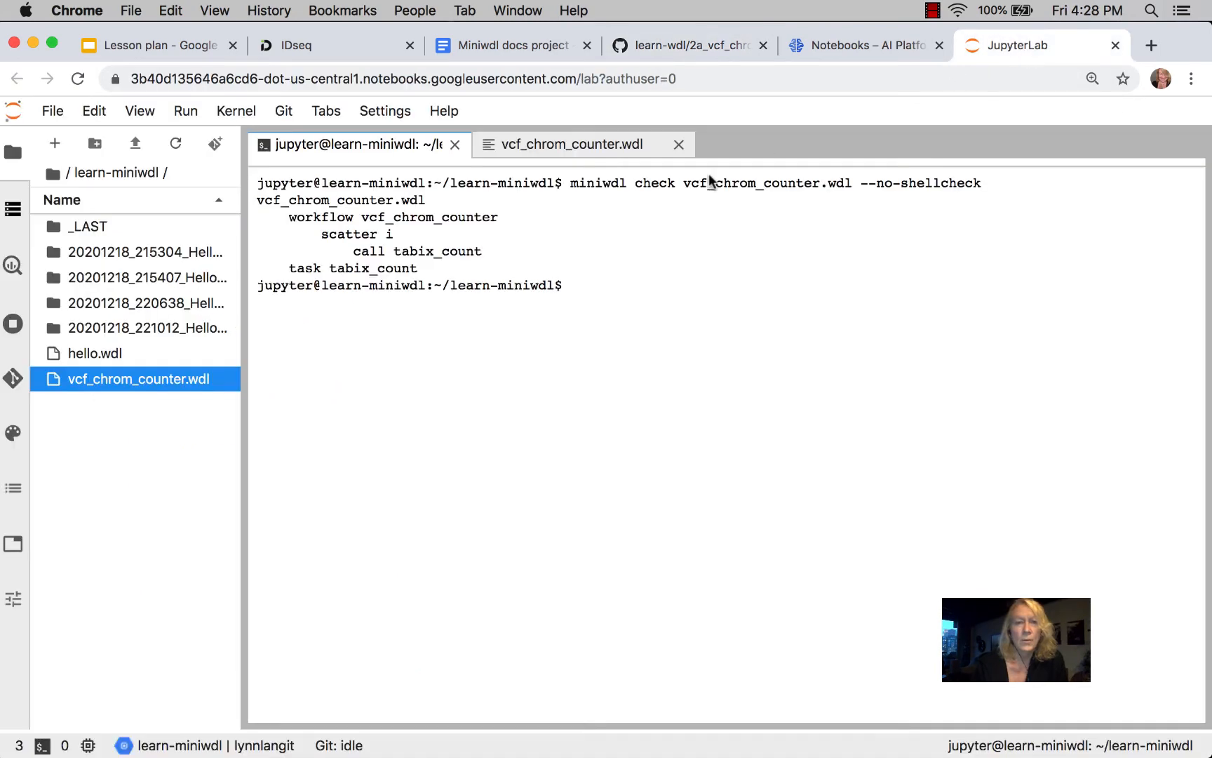
pyautogui.click(571, 143)
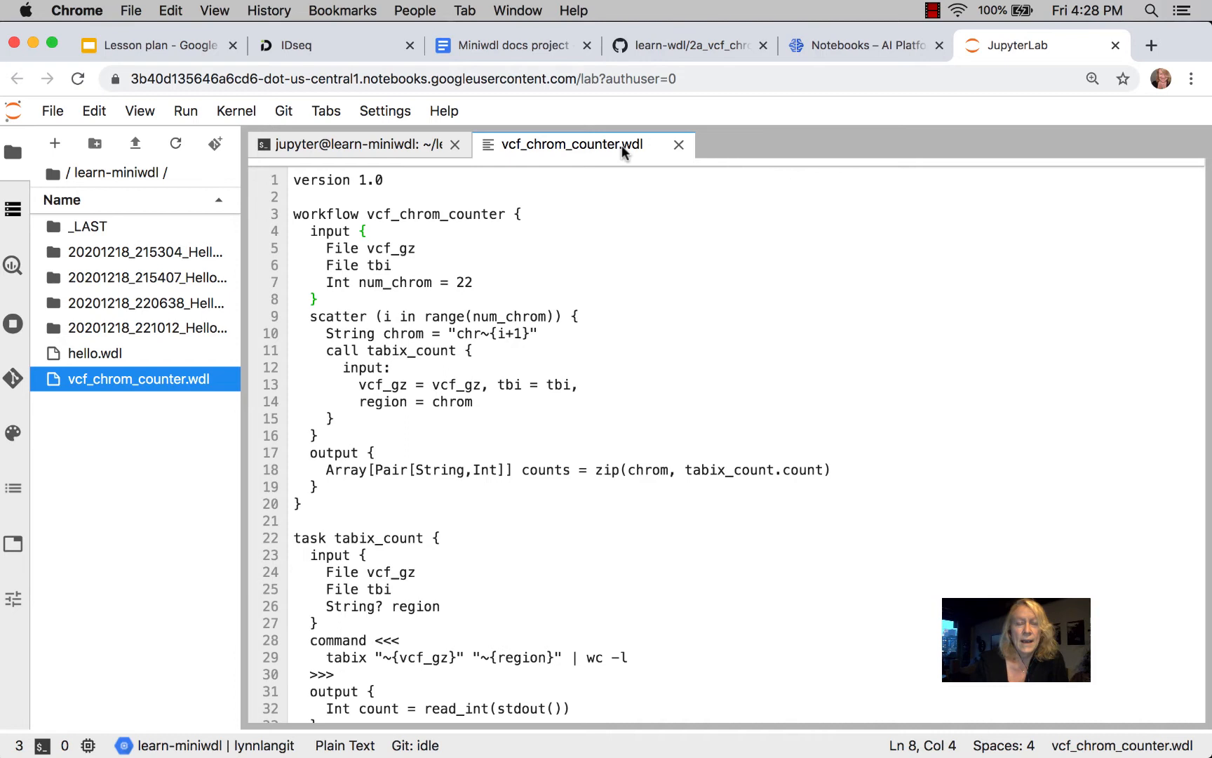
pyautogui.click(355, 144)
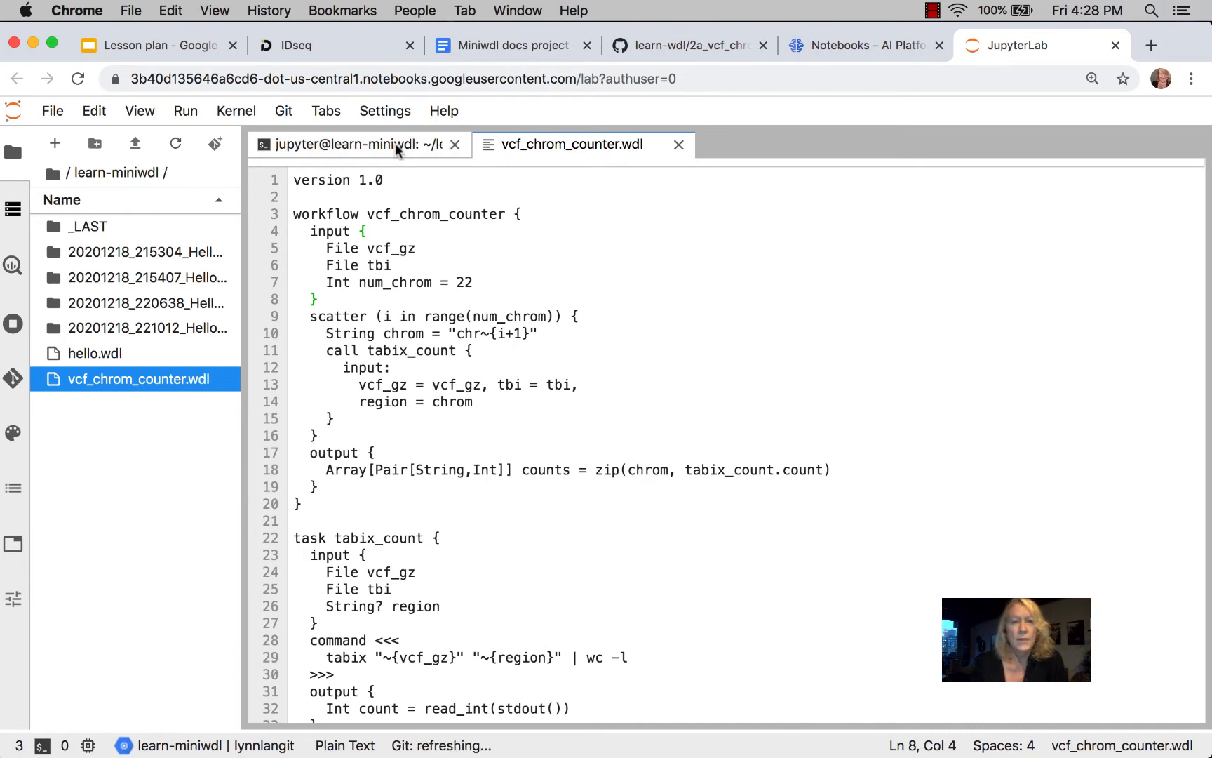
pyautogui.click(355, 144)
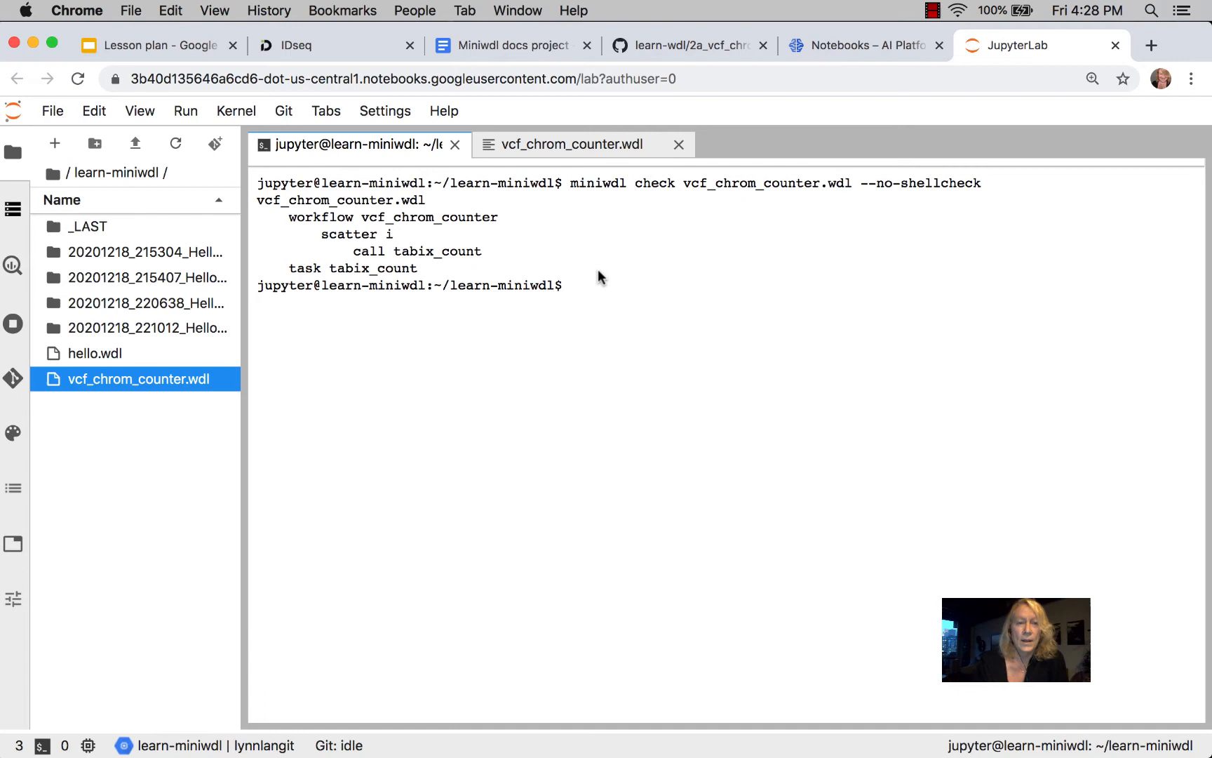
pyautogui.click(574, 285)
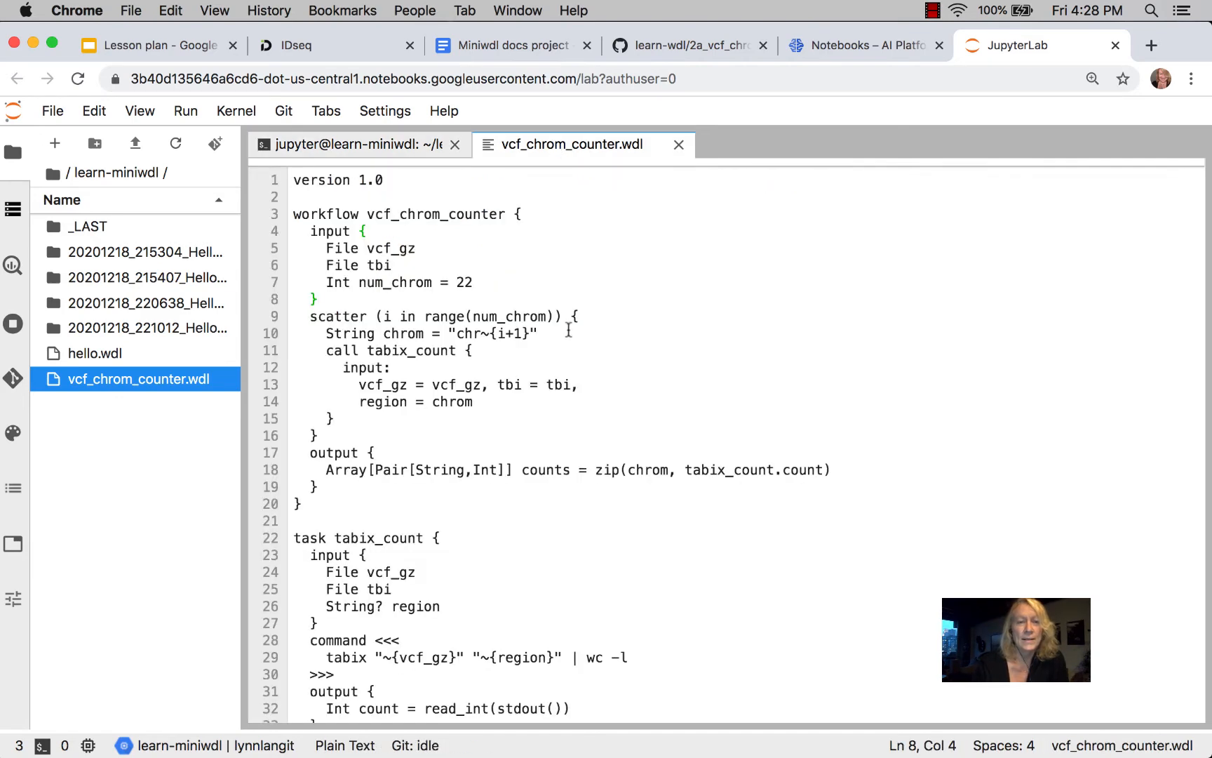
# Misspell the call as tabix_counts and recheck so miniwdl reports a missing task
pyautogui.write('s')
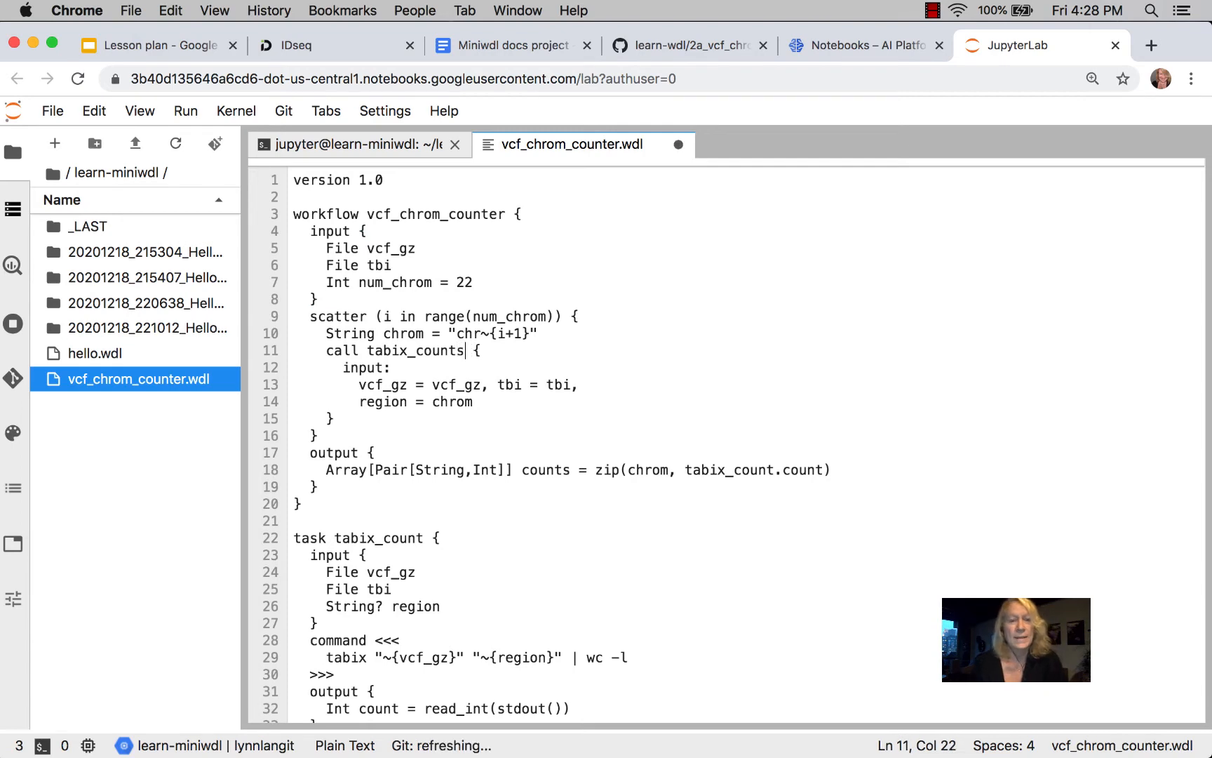
pyautogui.click(52, 111)
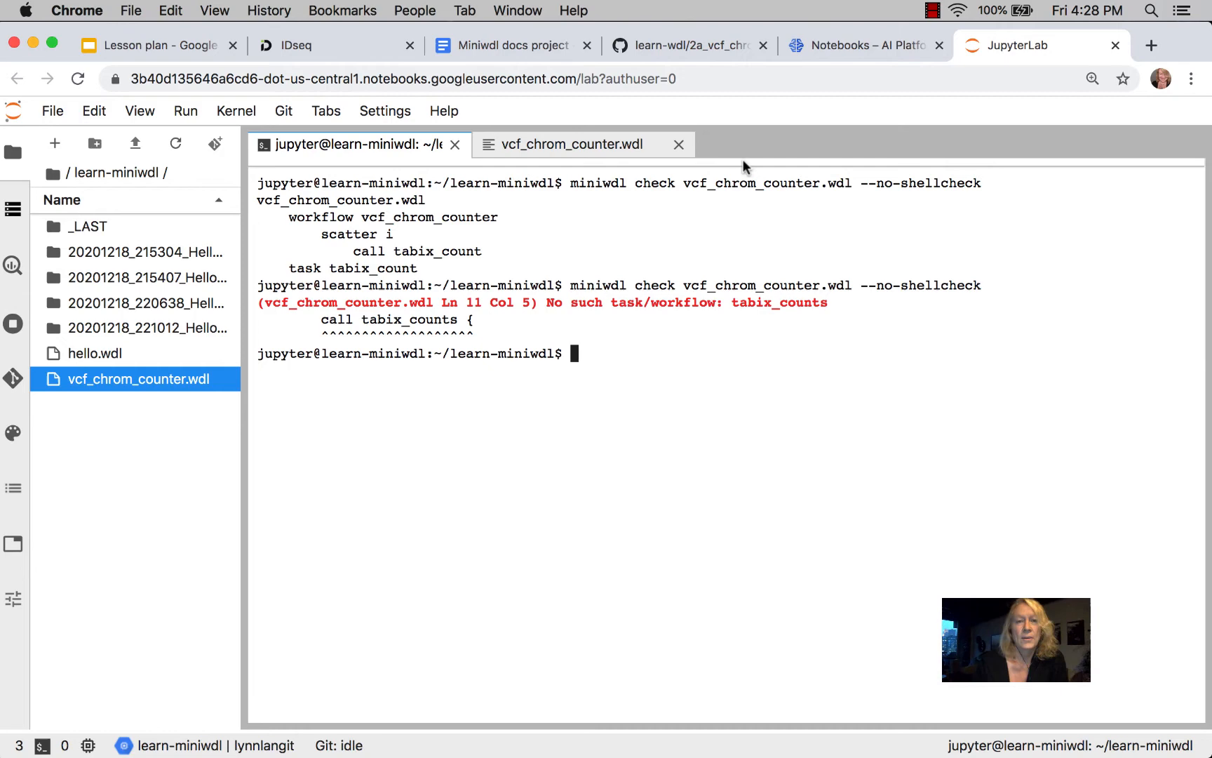
pyautogui.click(573, 145)
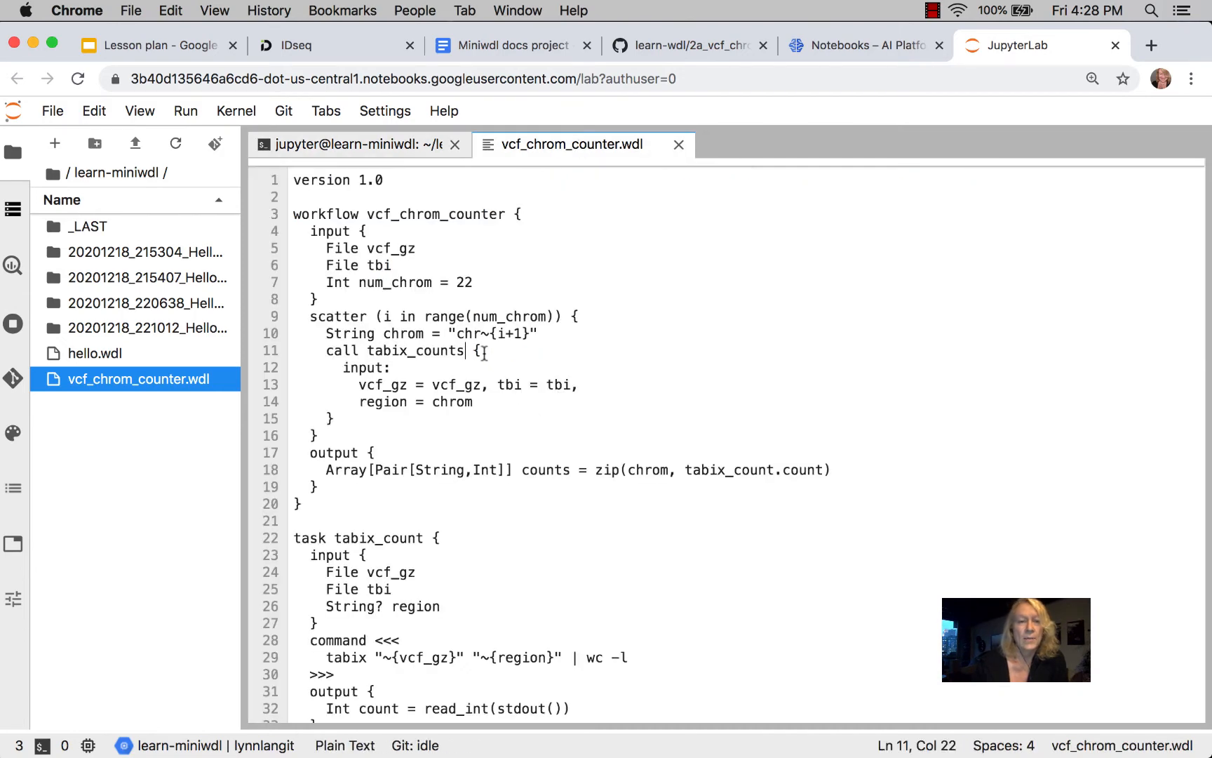
# Restore tabix_count, save vcf_chrom_counter.wdl and return to the terminal
pyautogui.click(52, 111)
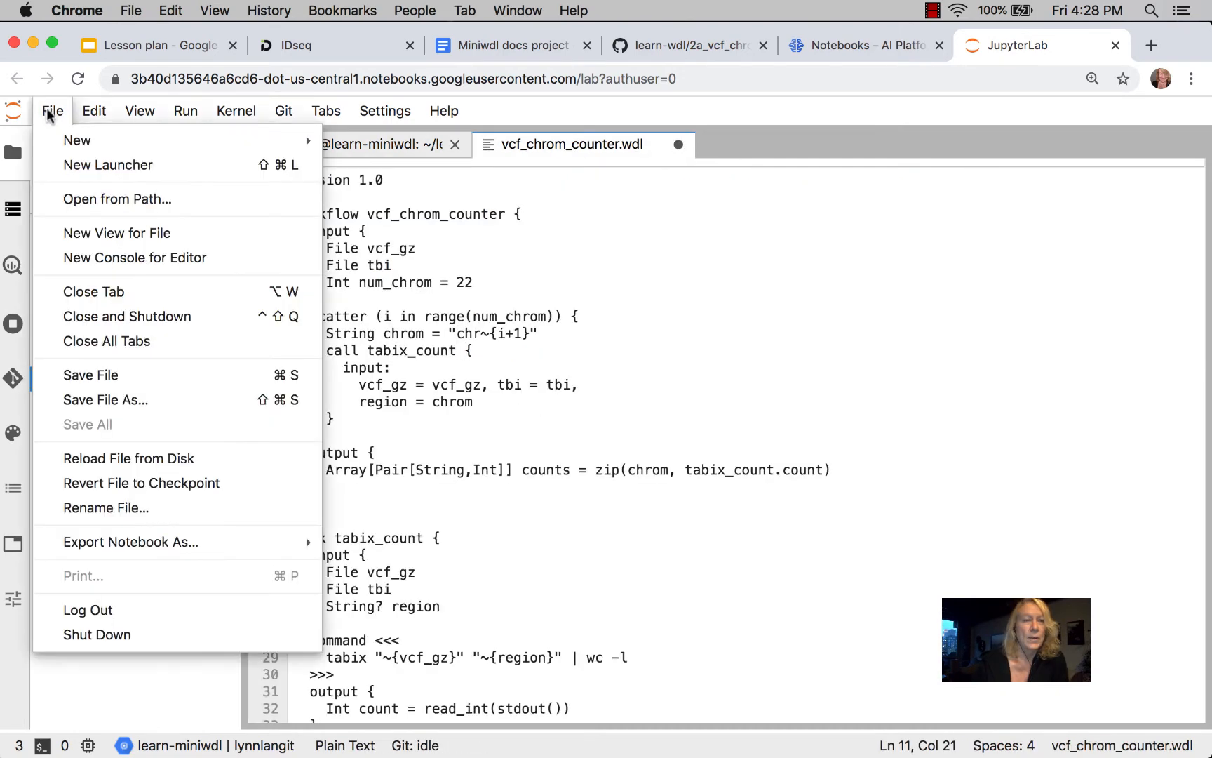
pyautogui.click(90, 375)
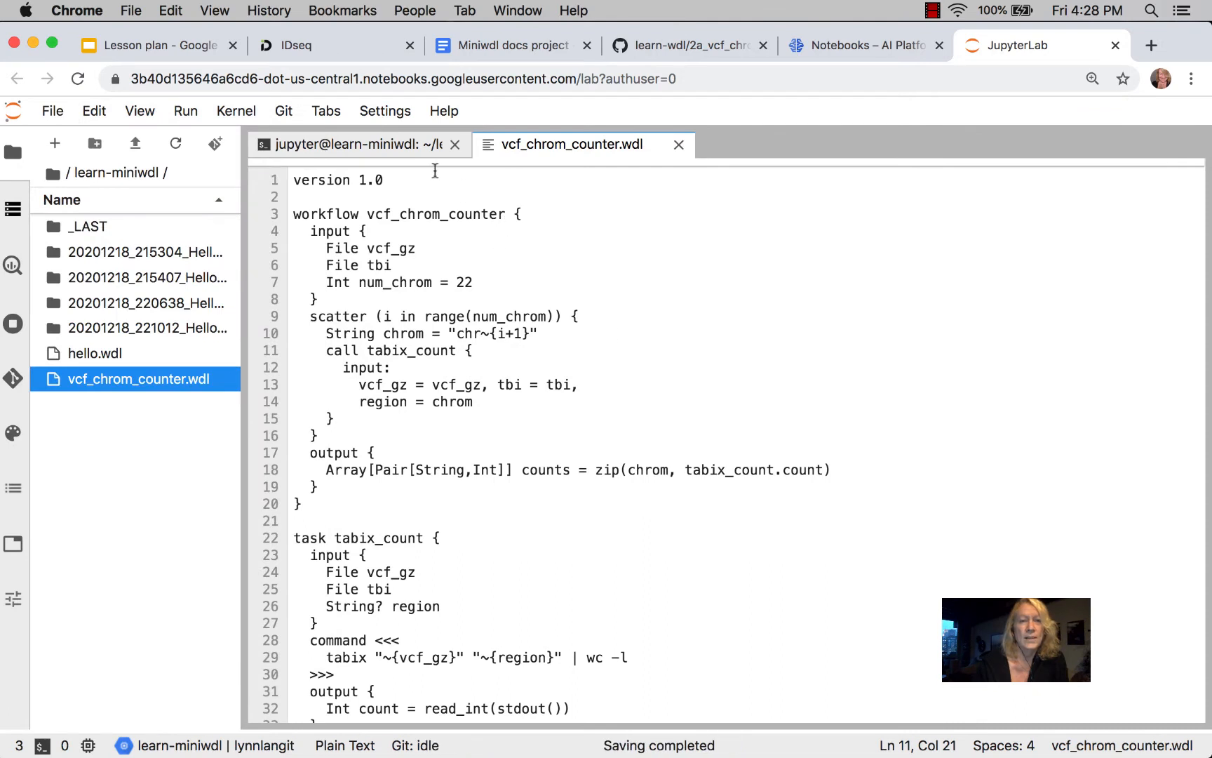
pyautogui.click(354, 145)
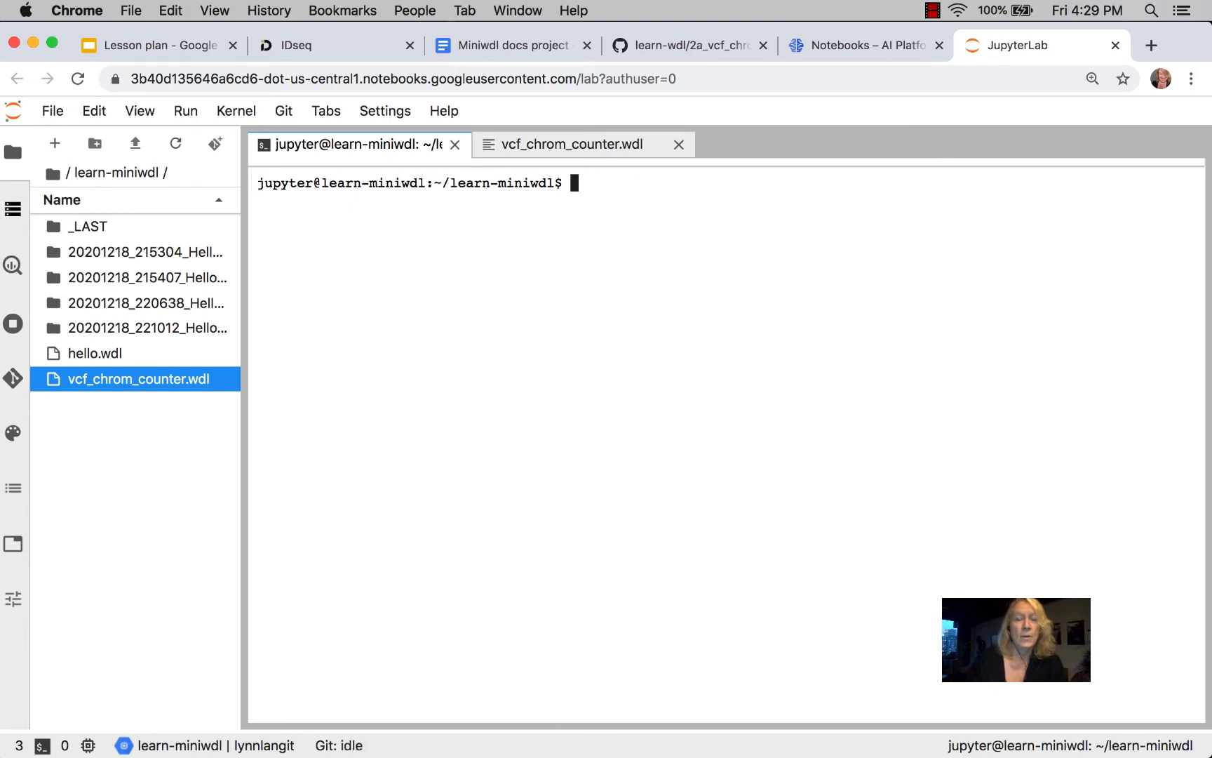
# Run miniwdl run vcf_chrom_counter.wdl with no inputs, failing on missing vcf_gz and tbi
pyautogui.write('miniwdl check vcf_chrom_counter.wdl --no-shellcheck')
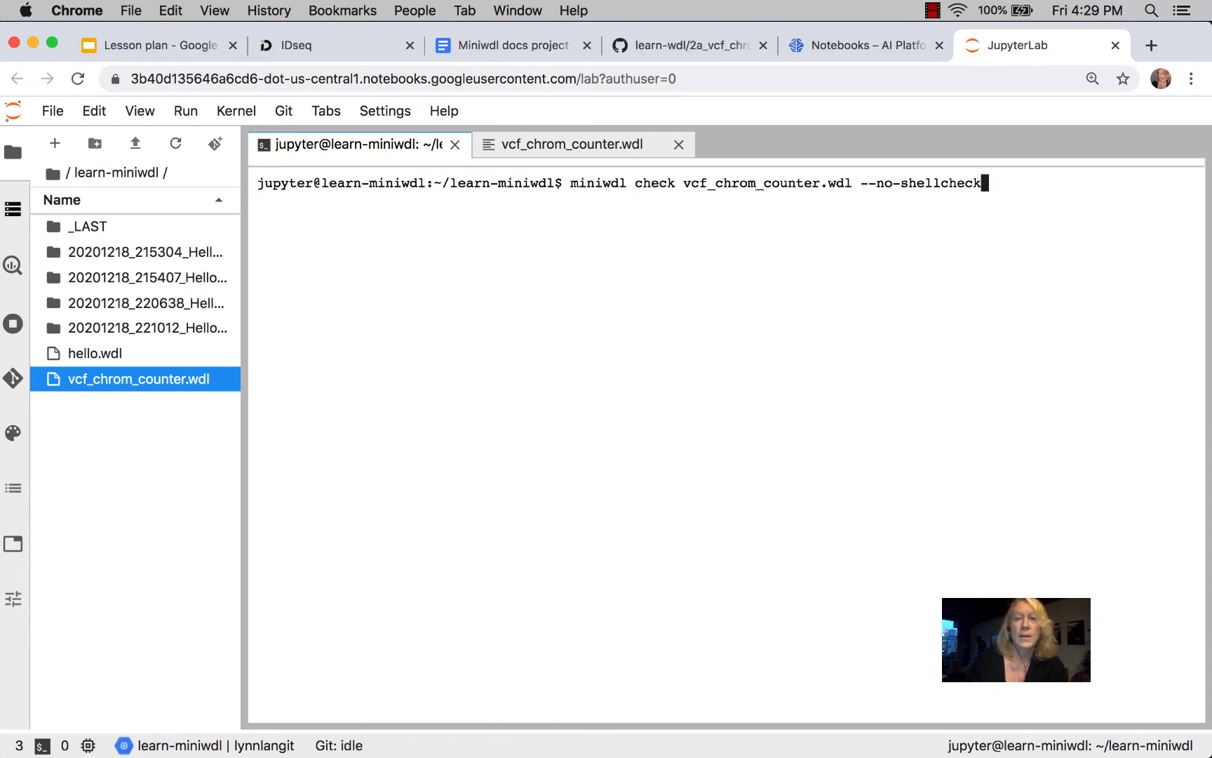
pyautogui.press('Backspace')
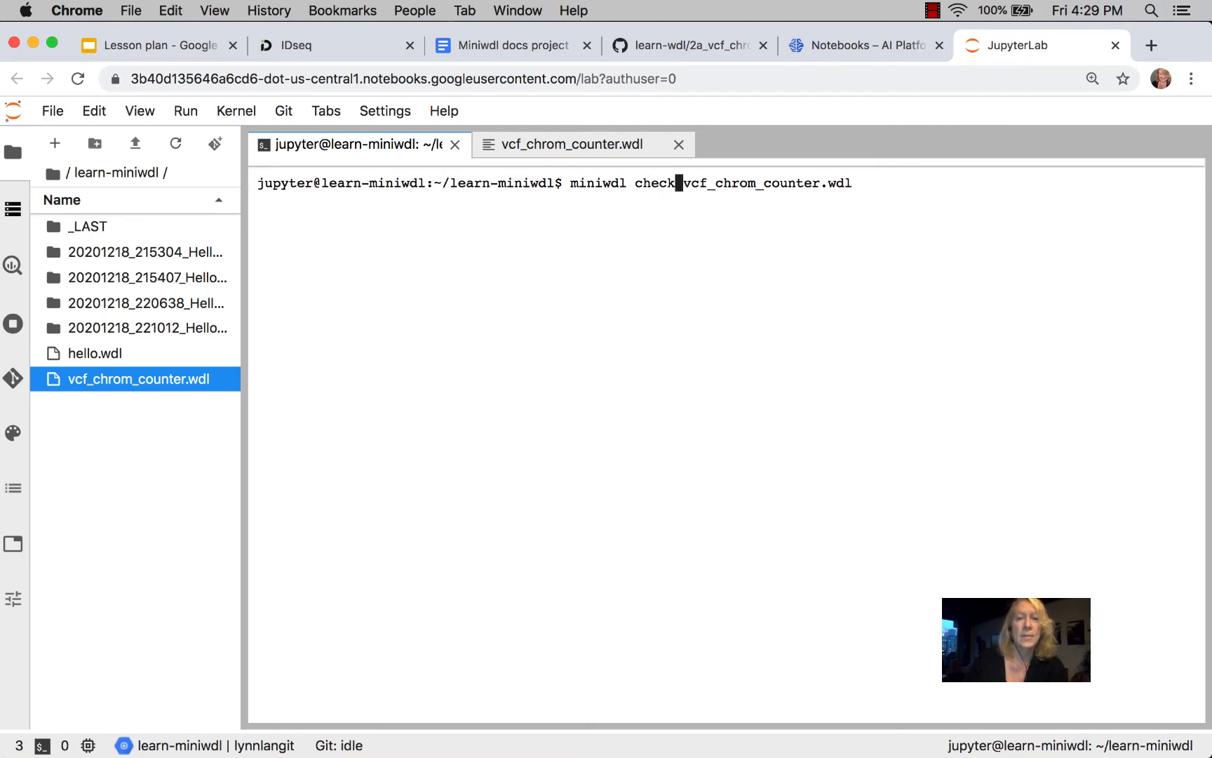
pyautogui.write('run')
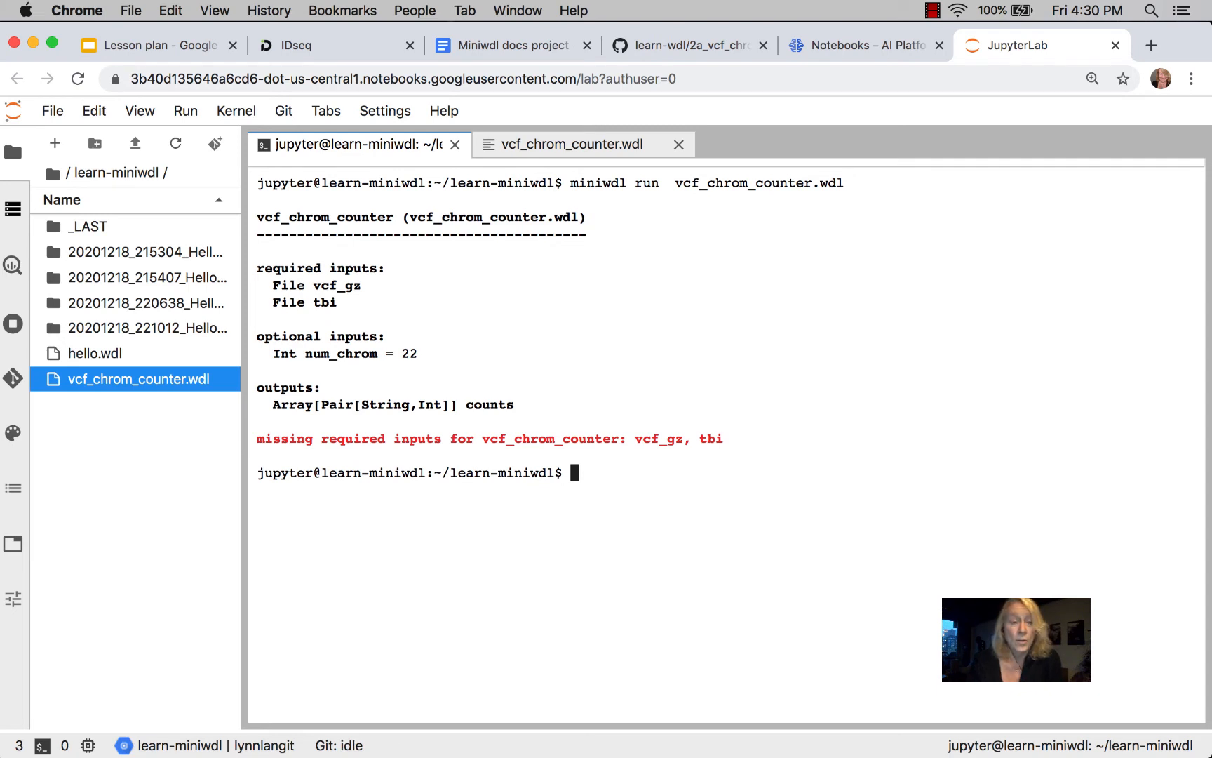
pyautogui.moveTo(366, 211)
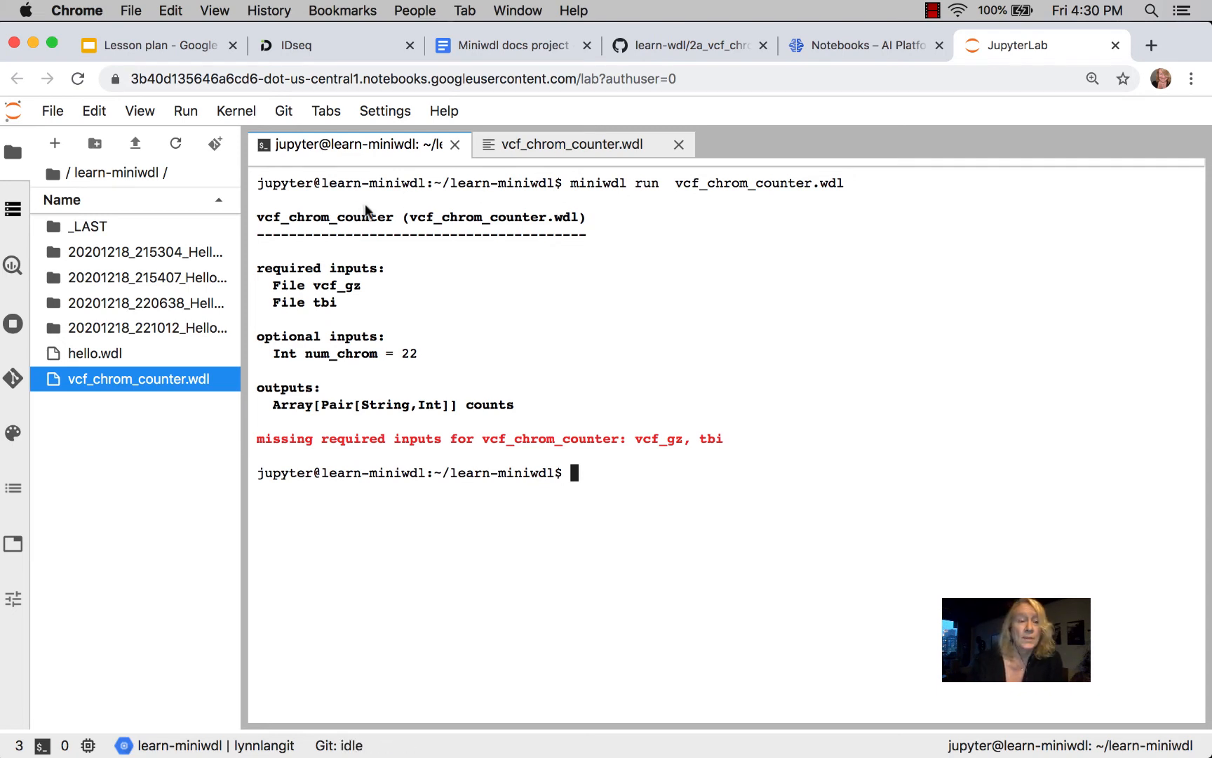
pyautogui.moveTo(564, 352)
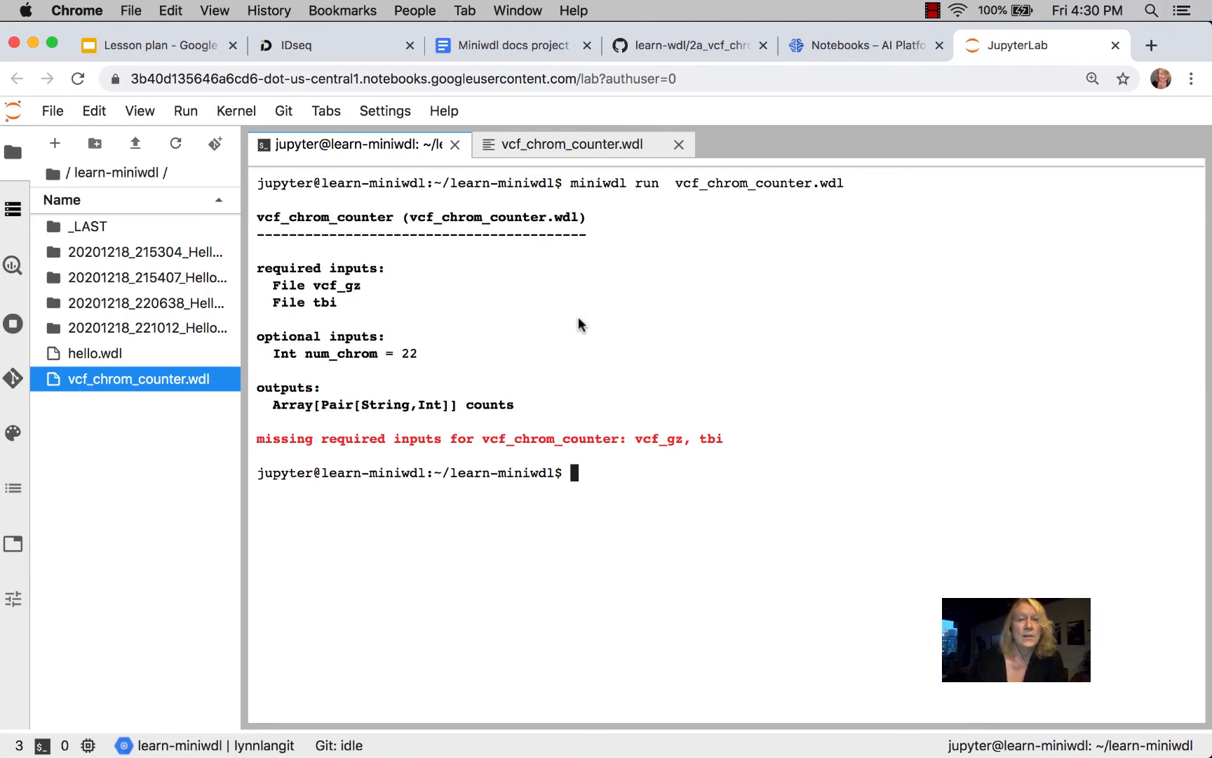
pyautogui.click(686, 45)
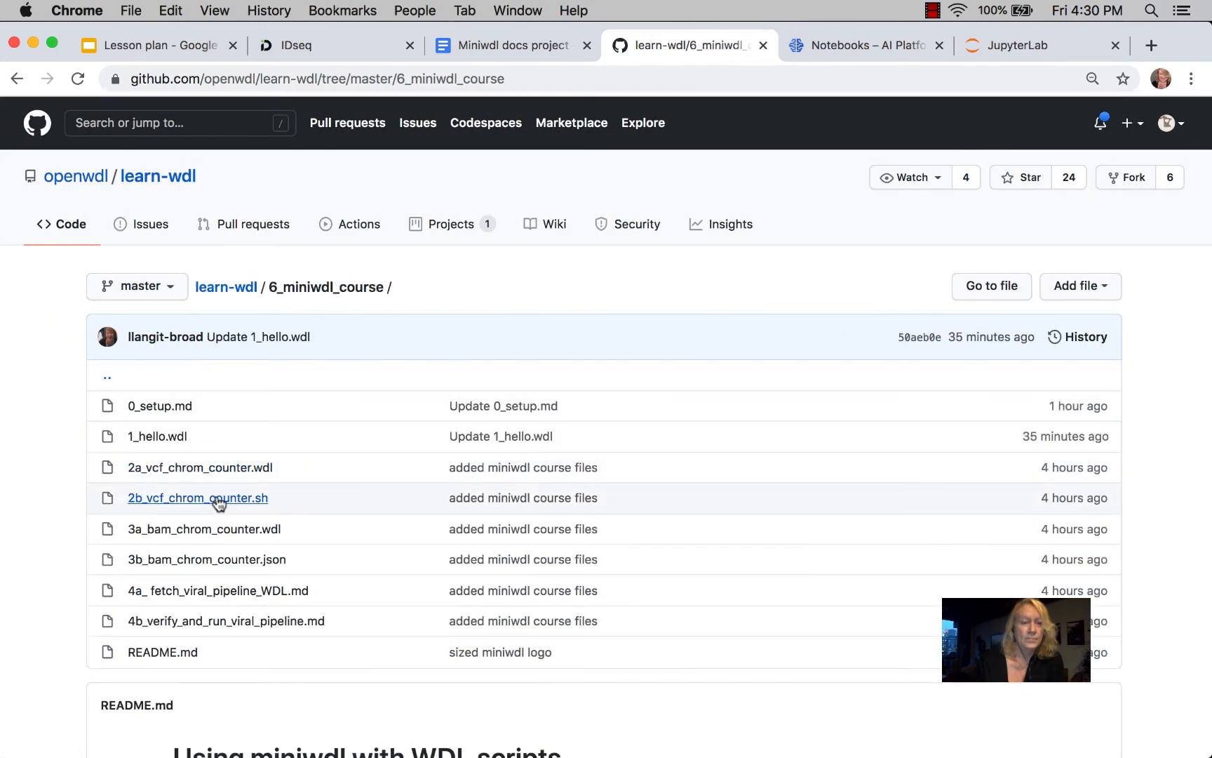
# Copy the miniwdl run command with vcf_gz and tbi URLs from 2b_vcf_chrom_counter.sh and return to JupyterLab
pyautogui.click(197, 498)
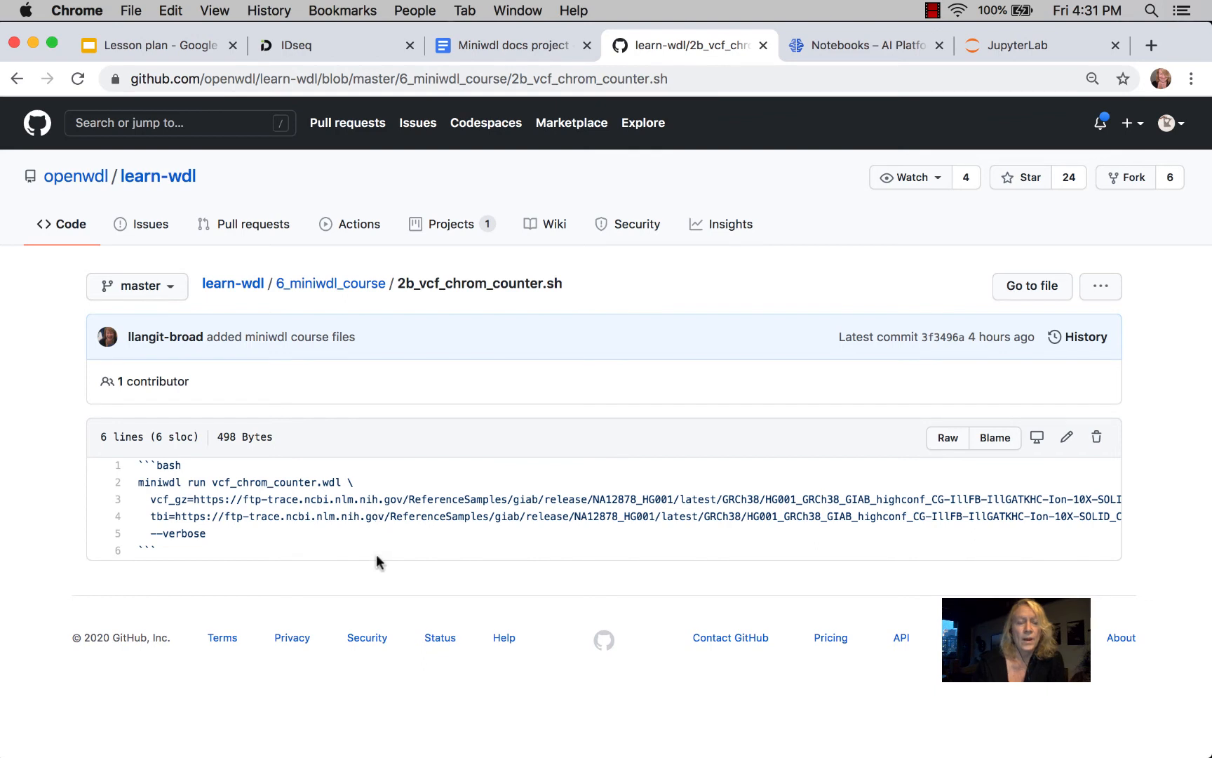
pyautogui.moveTo(255, 556)
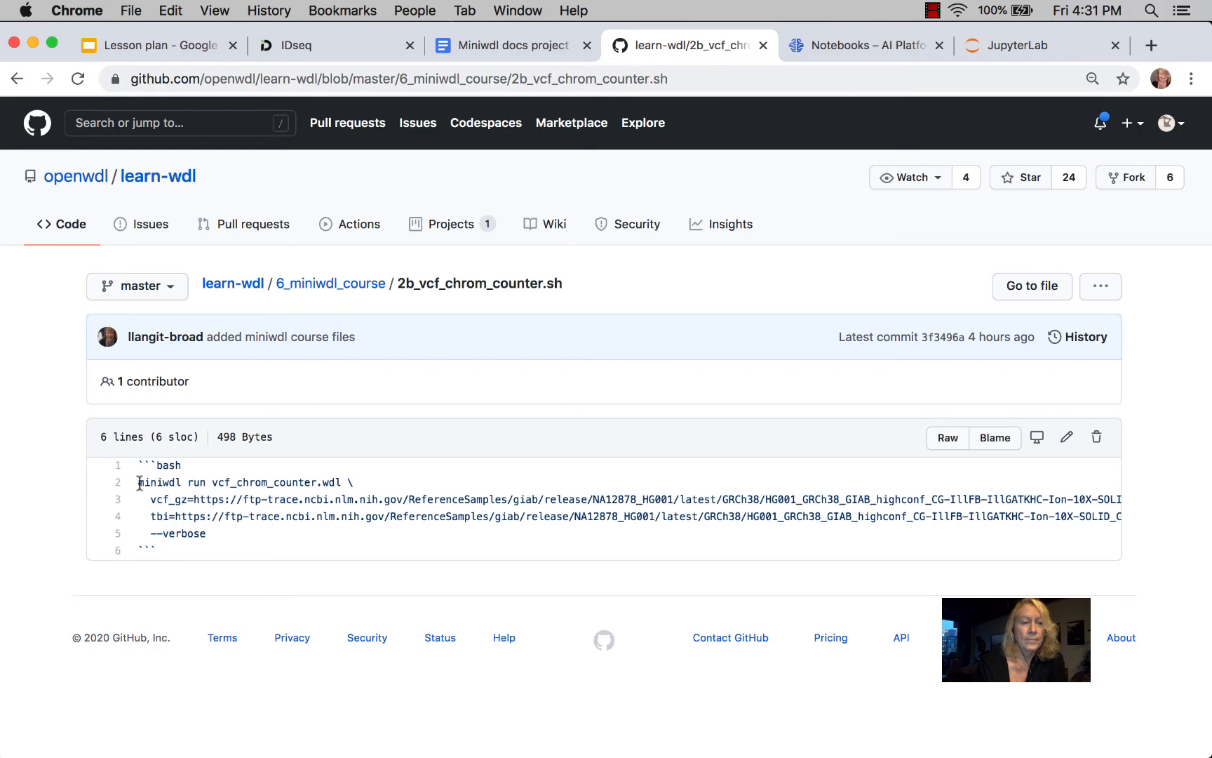
pyautogui.moveTo(139, 466); pyautogui.dragTo(205, 533)
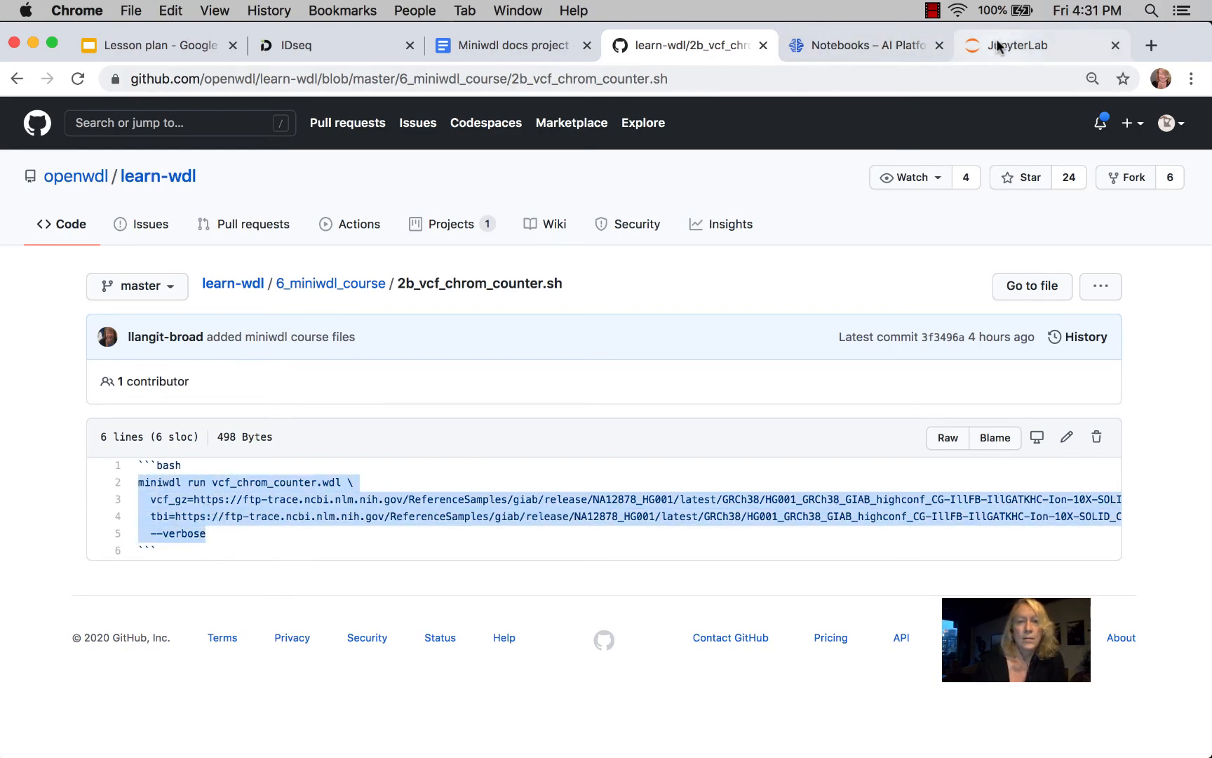
pyautogui.click(1041, 45)
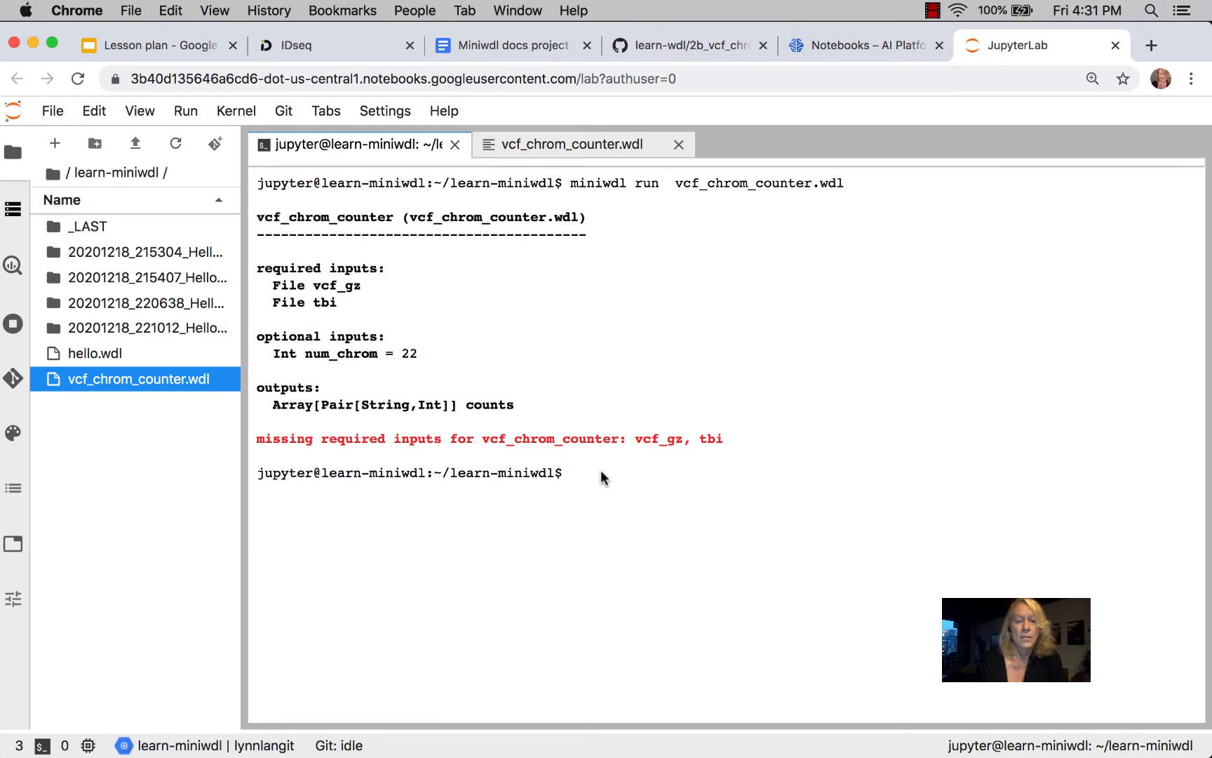
# Clear the terminal and run the pasted miniwdl command on the remote VCF, producing per-chromosome counts
pyautogui.write('clear')
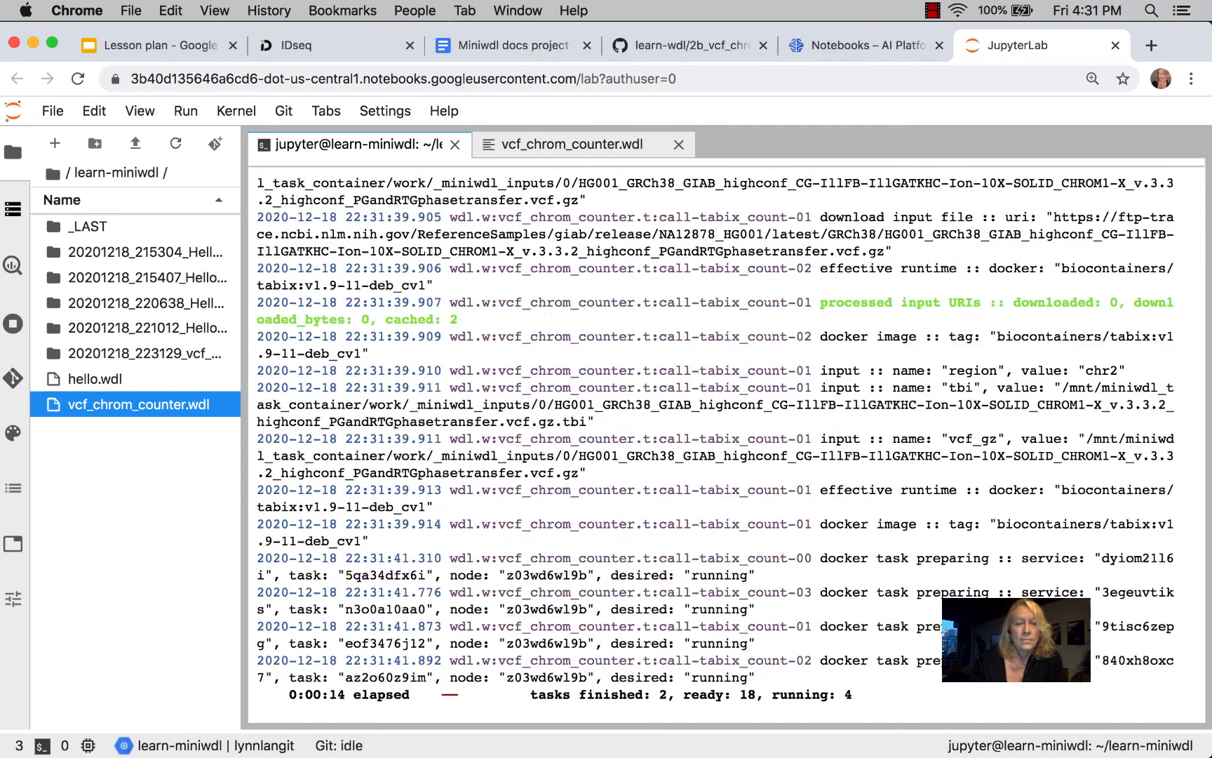
pyautogui.scroll(-3)
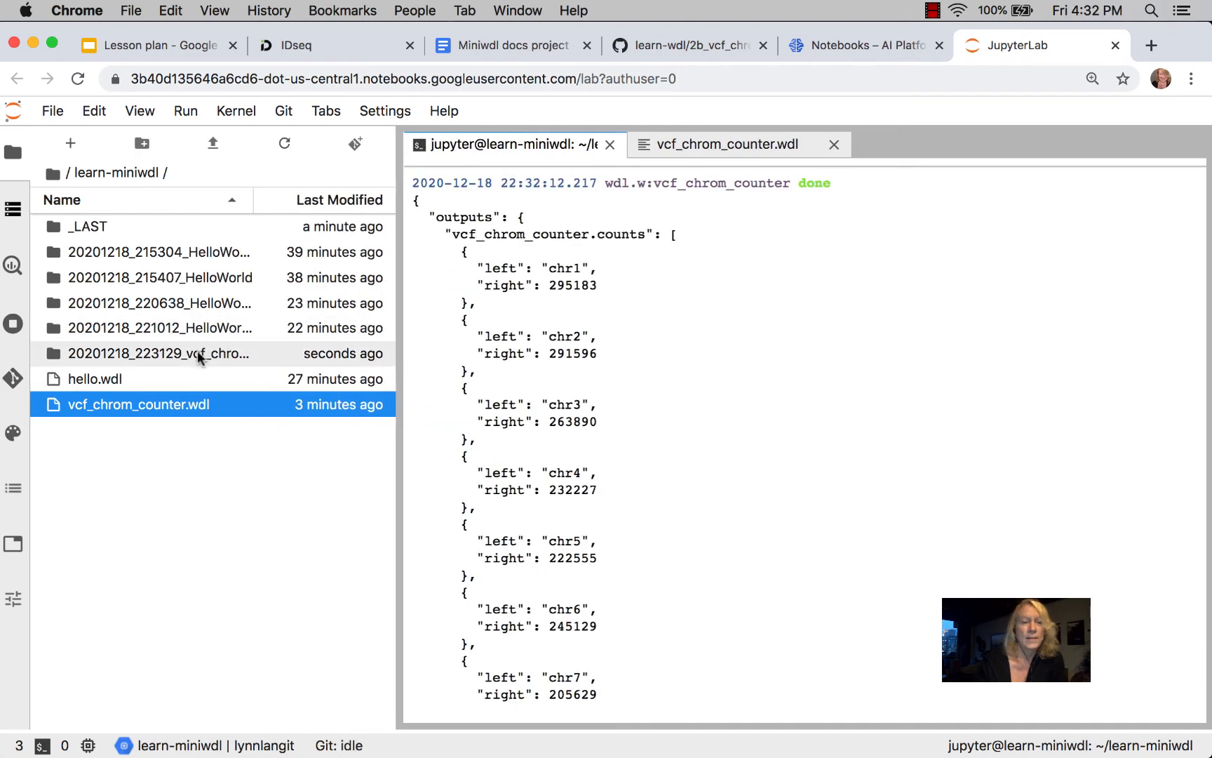
# Open the 20201218_223129_vcf_chrom_counter run folder listing call-tabix_count subfolders
pyautogui.doubleClick(160, 354)
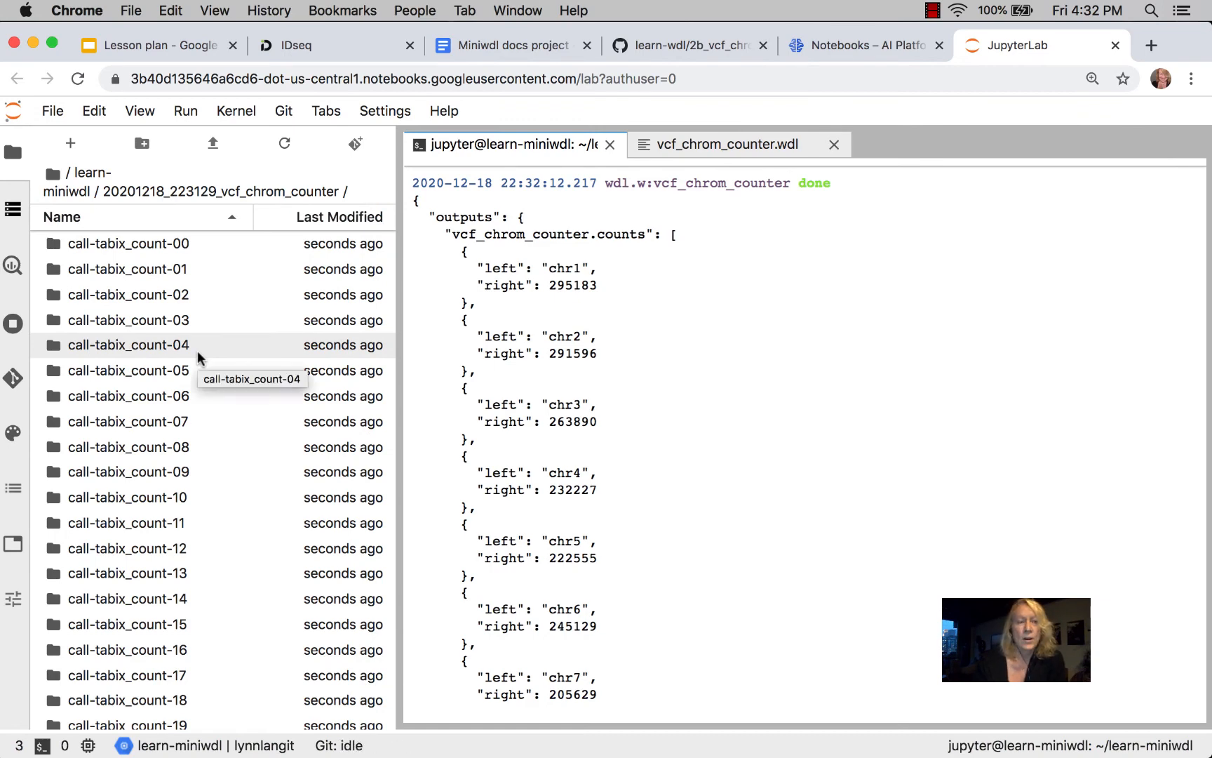
pyautogui.scroll(-3)
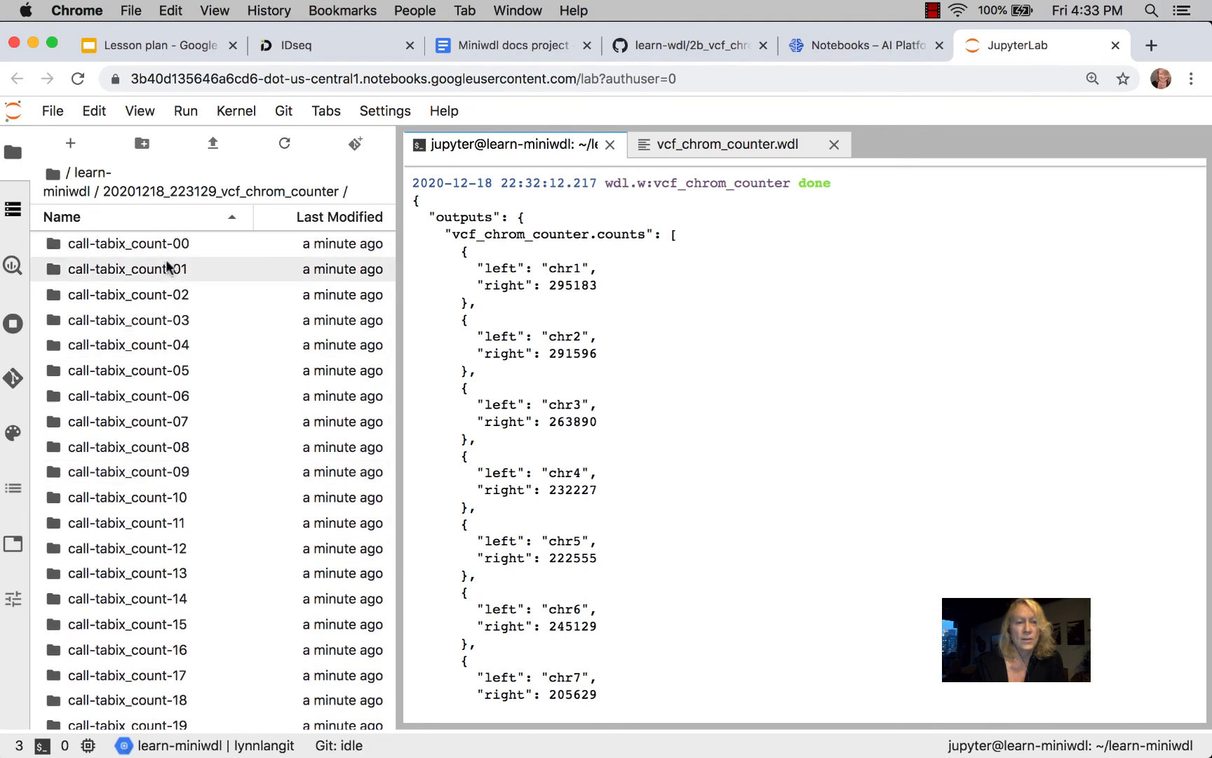
# Inspect call-tabix_count-00's stdout.txt (count 295183), task.log and inputs.json
pyautogui.doubleClick(128, 242)
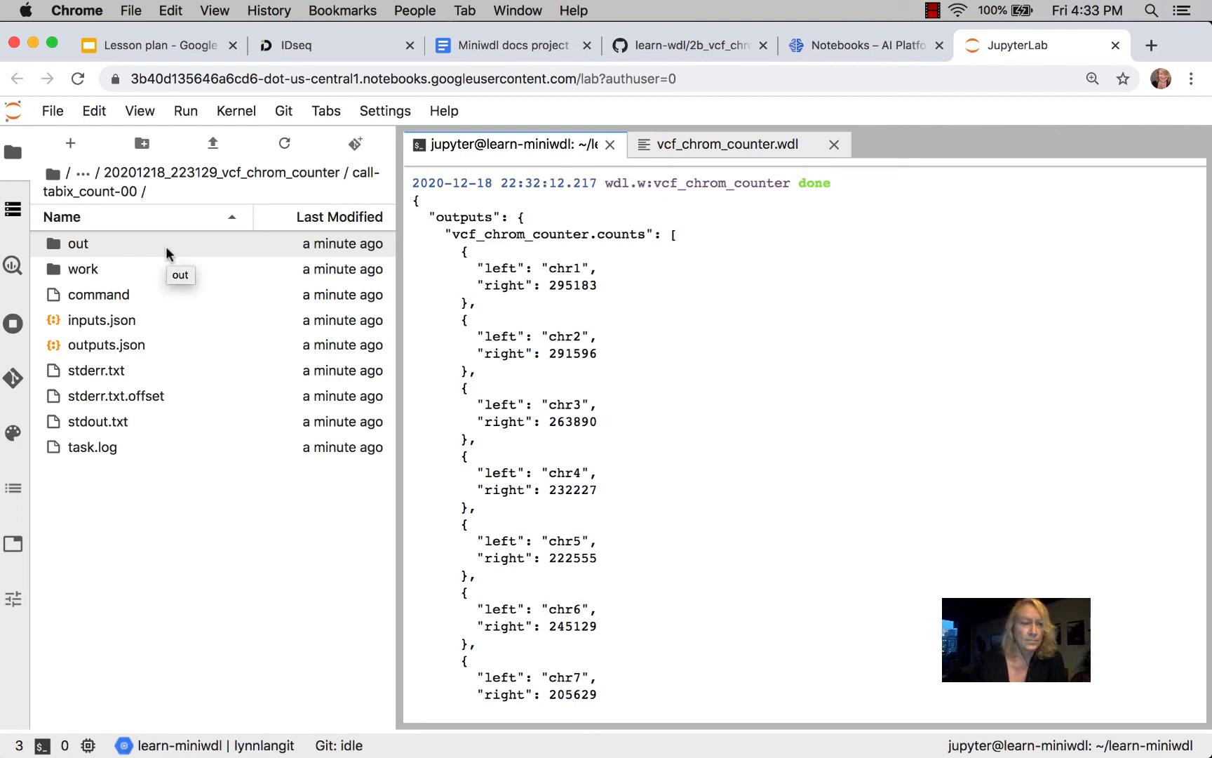
pyautogui.moveTo(132, 426)
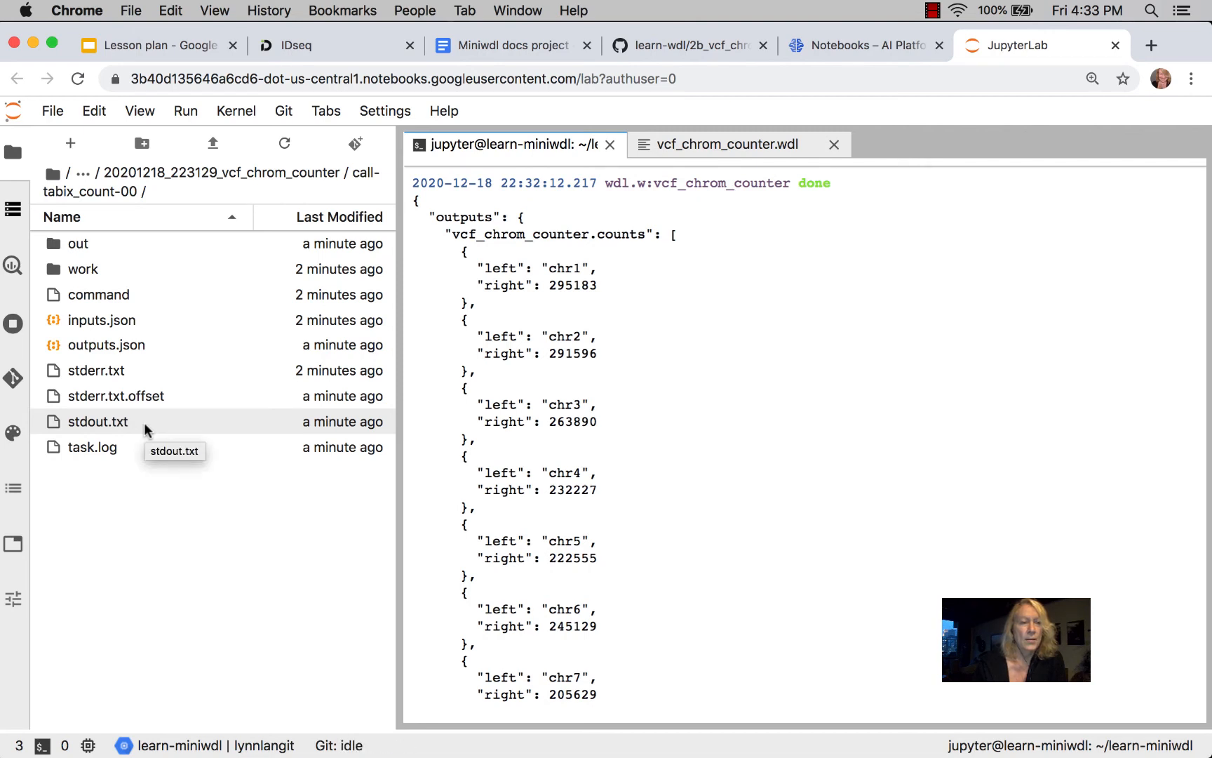
pyautogui.doubleClick(97, 421)
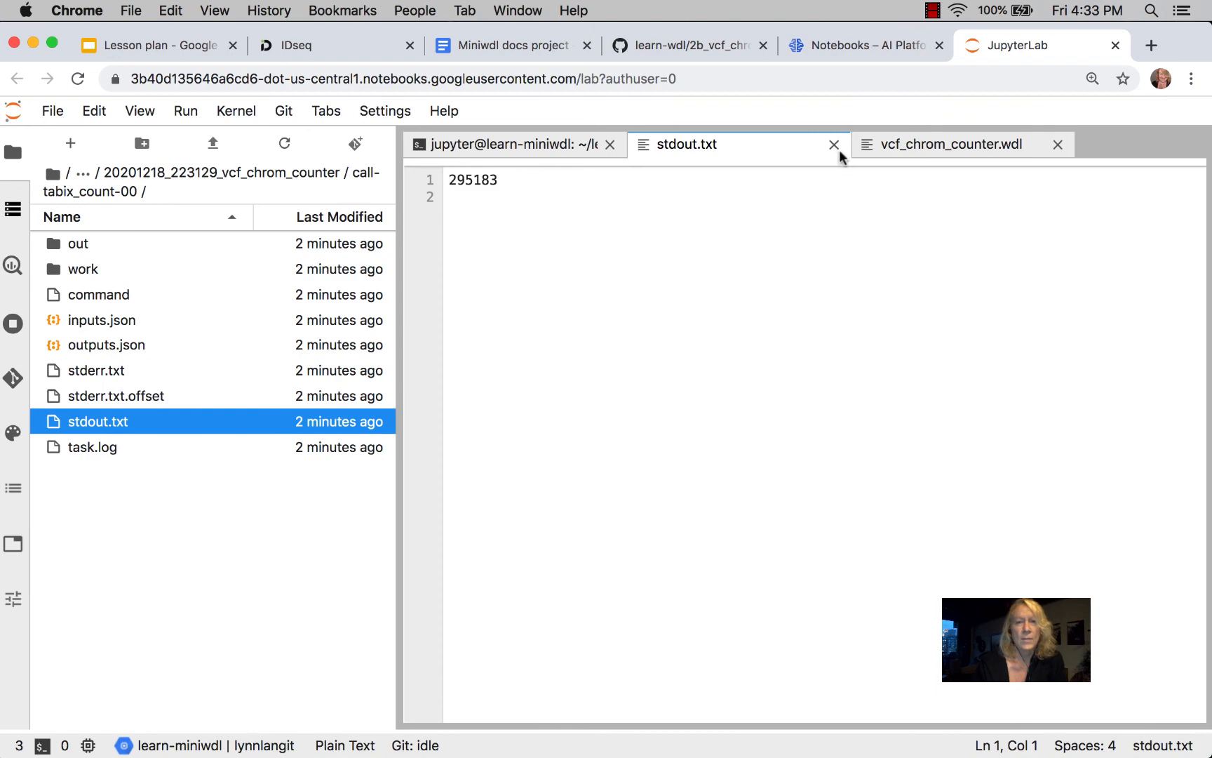
pyautogui.click(834, 145)
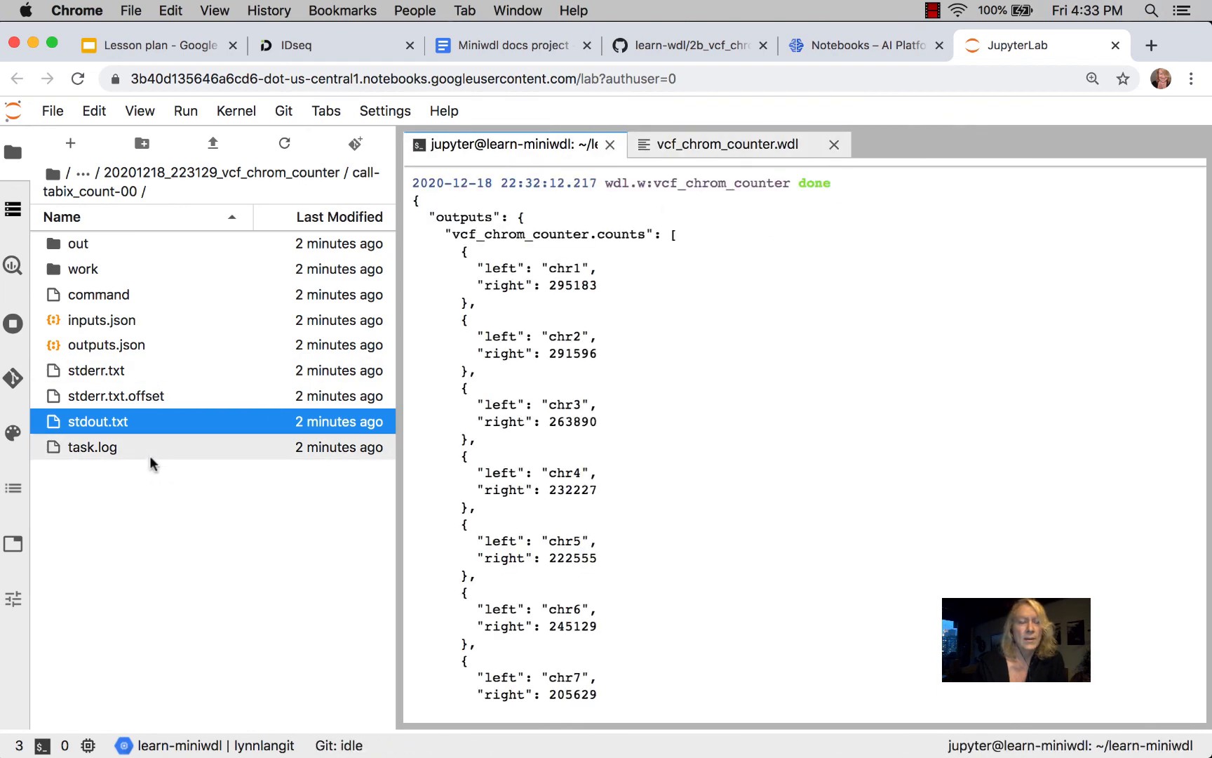
pyautogui.doubleClick(93, 446)
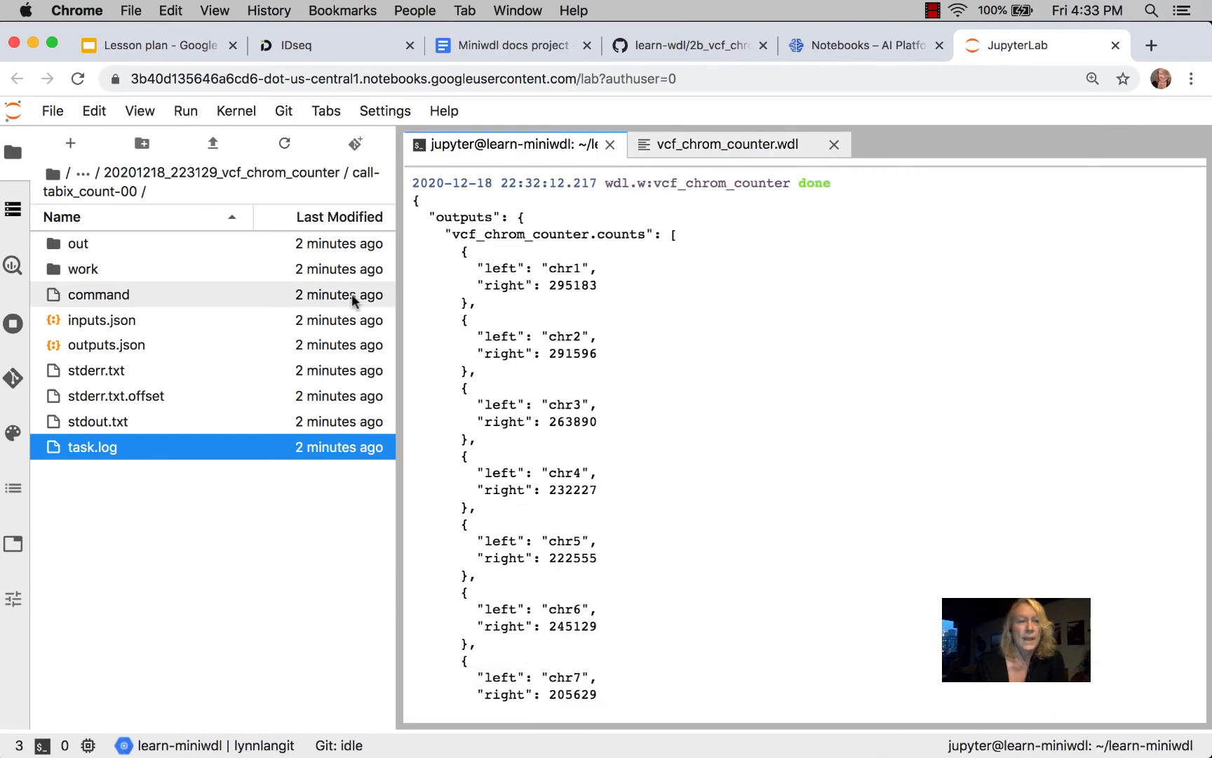
pyautogui.doubleClick(101, 320)
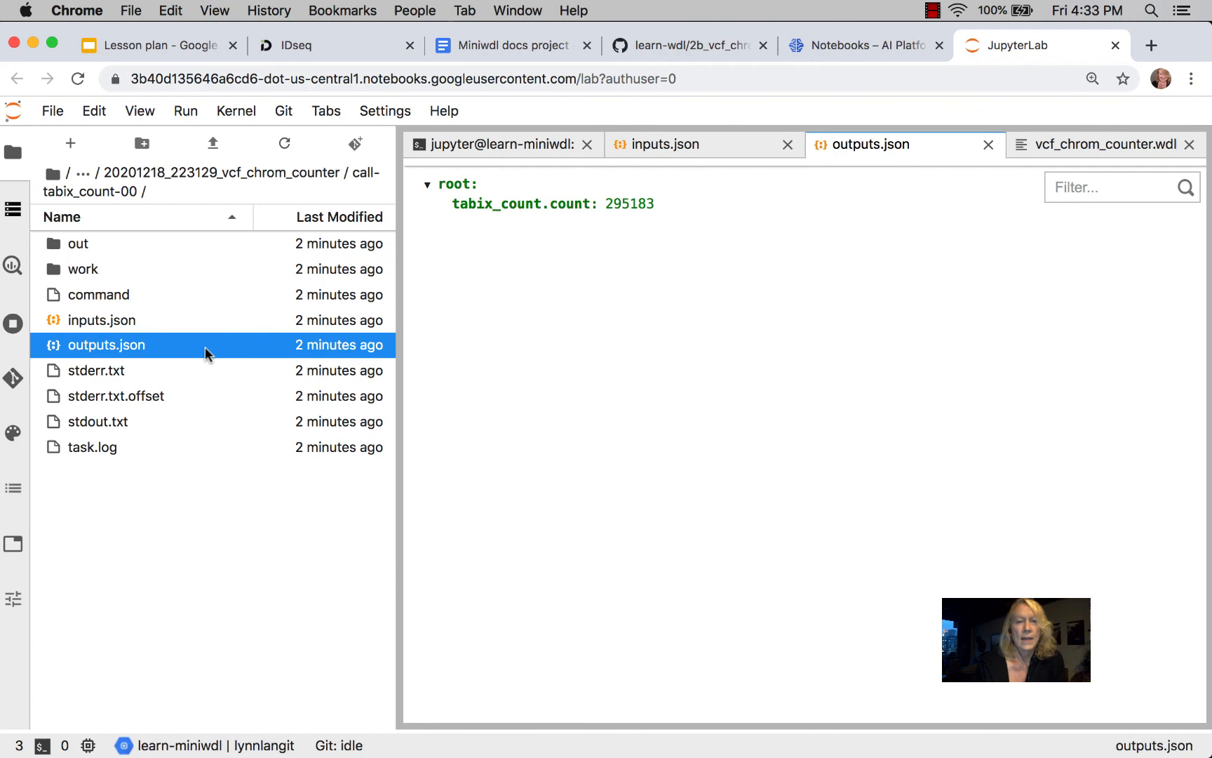
pyautogui.moveTo(570, 286)
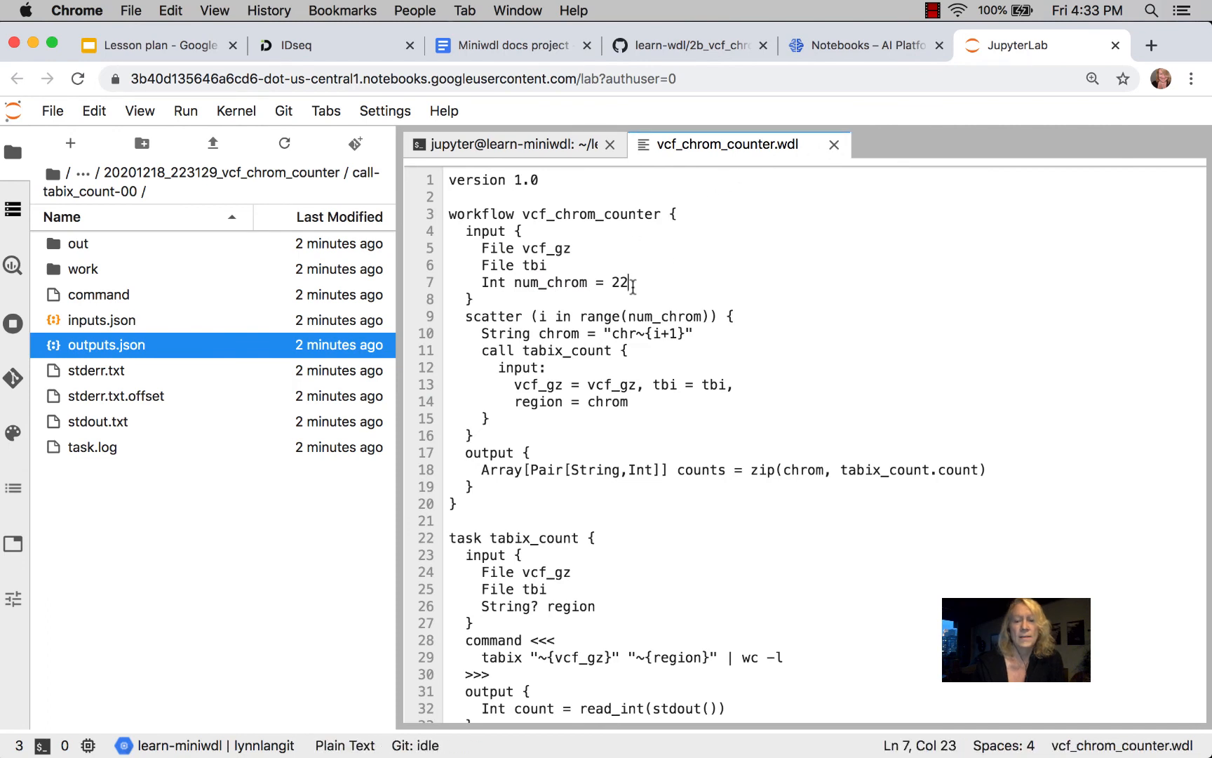
# Set num_chrom to 3 in vcf_chrom_counter.wdl and save the file
pyautogui.press('Backspace')
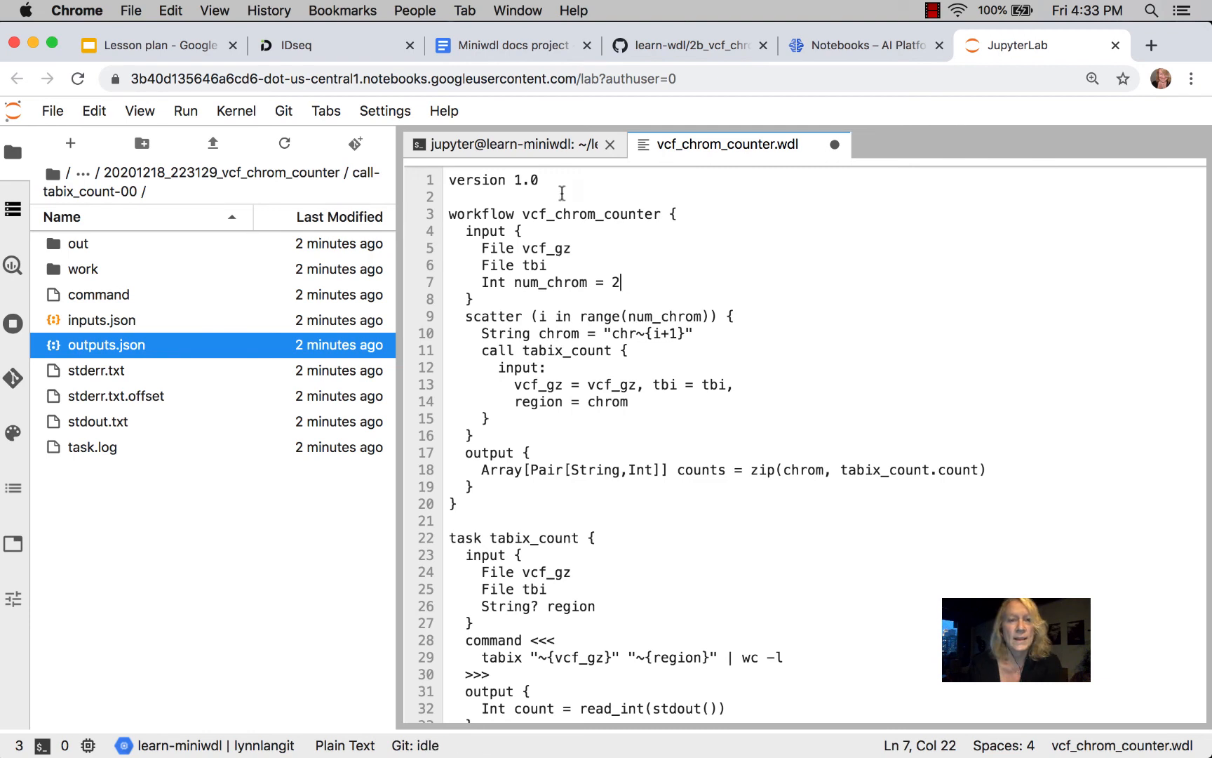
pyautogui.write('3')
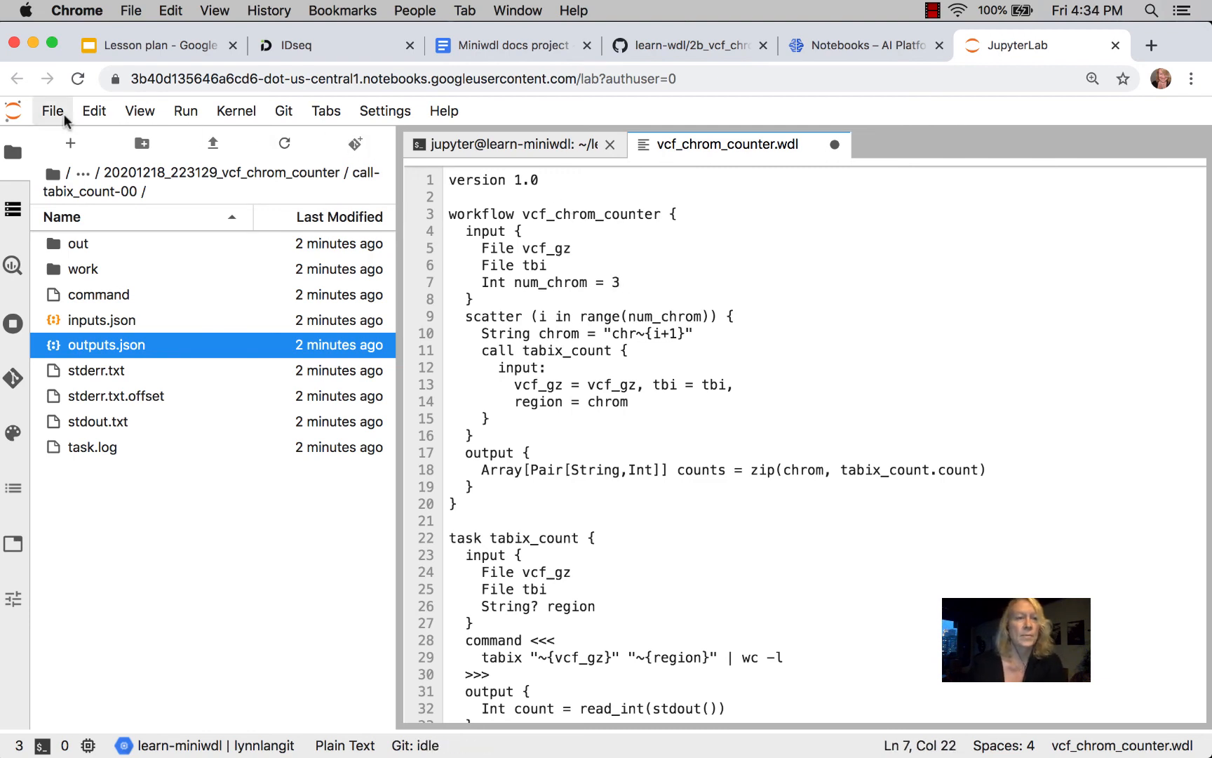
pyautogui.click(52, 111)
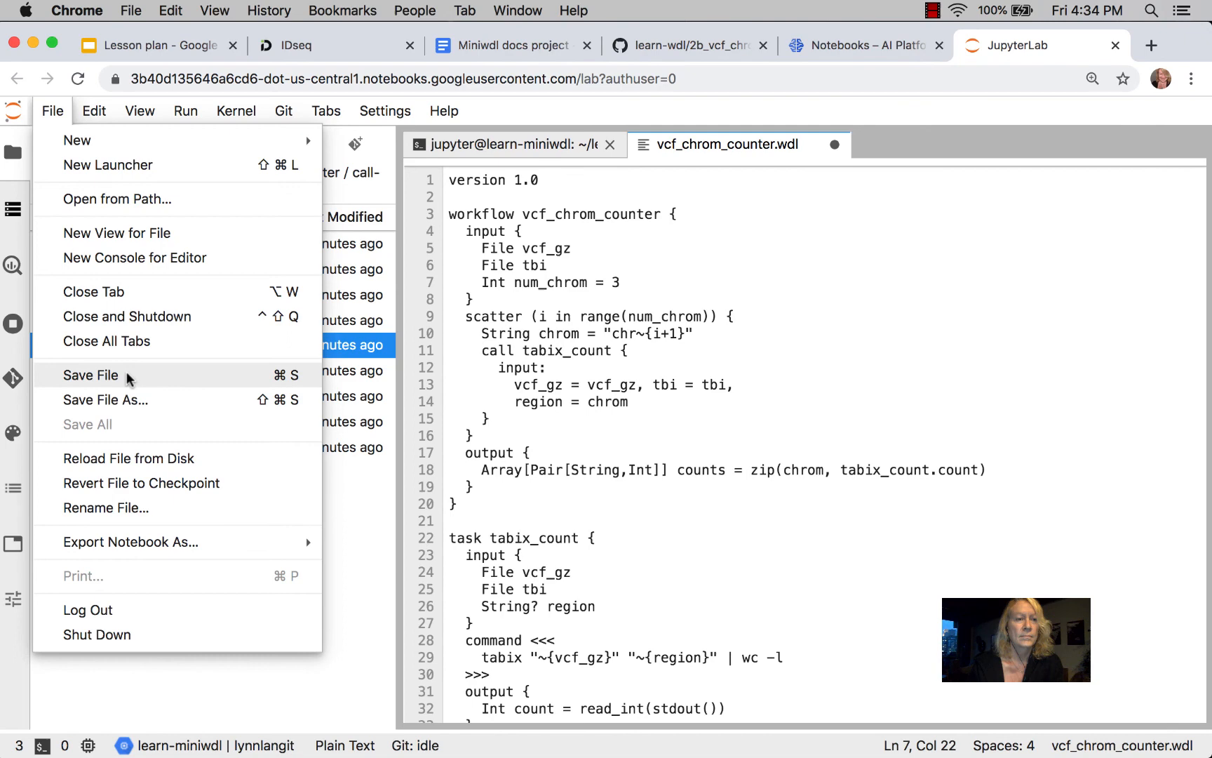
pyautogui.click(90, 375)
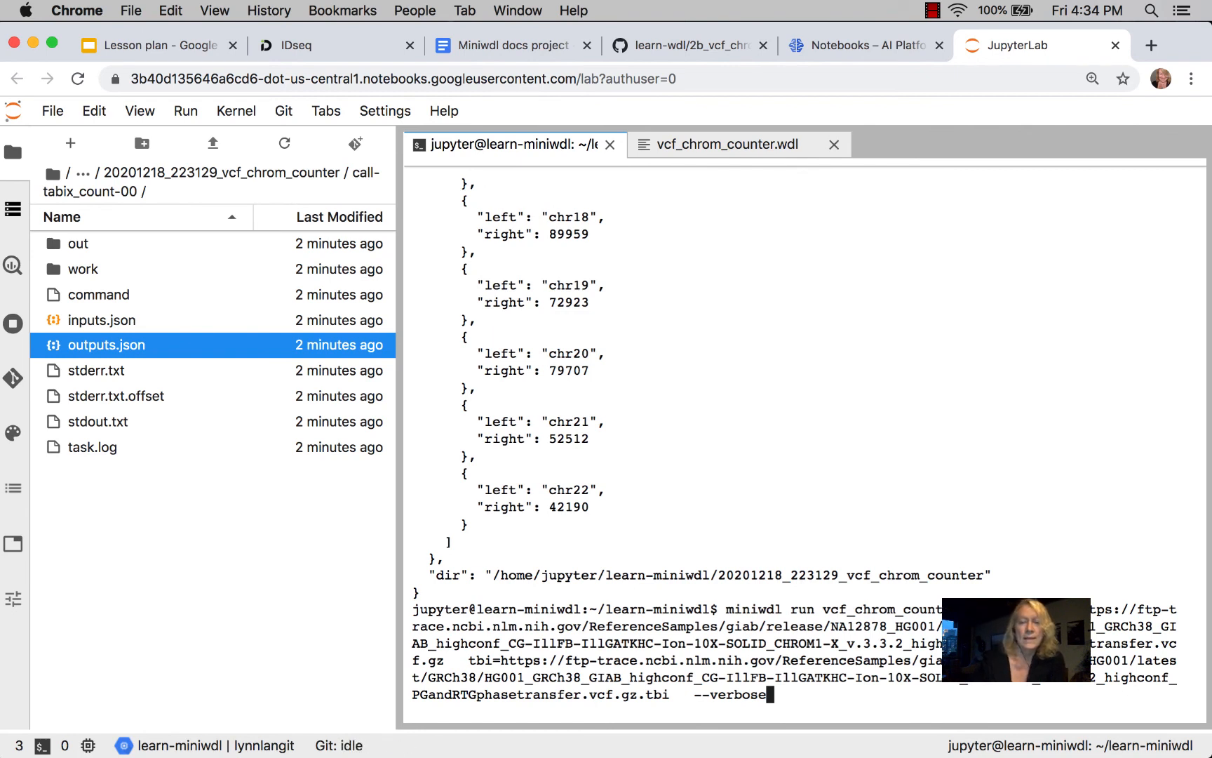
# Rerun the workflow for chr1–chr3 counts and go back to the learn-miniwdl folder
pyautogui.press('Backspace')
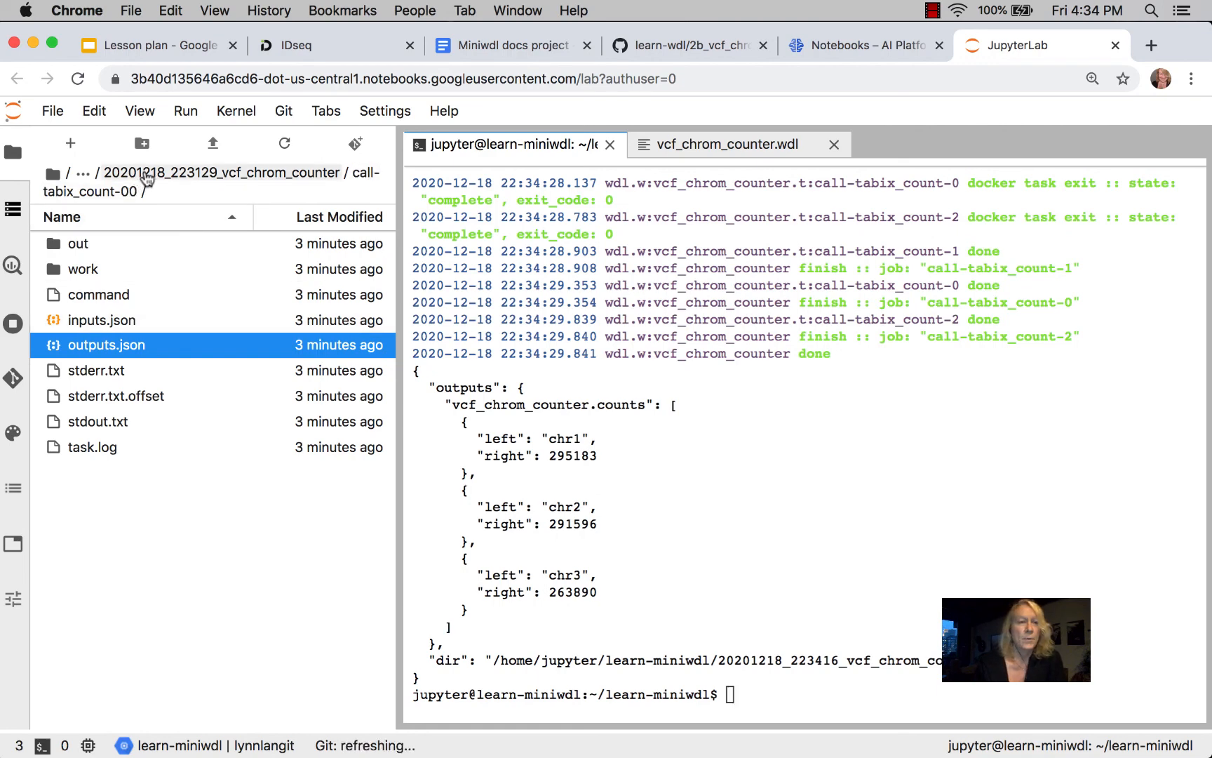
pyautogui.click(119, 172)
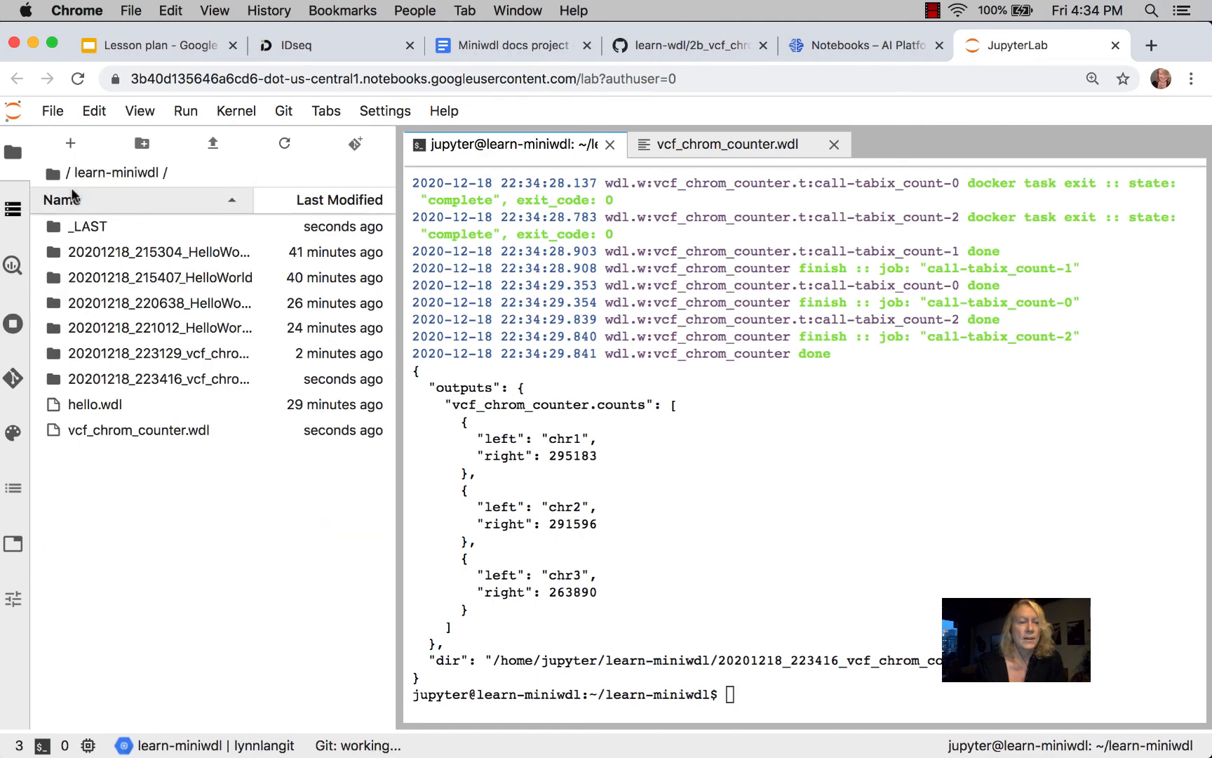